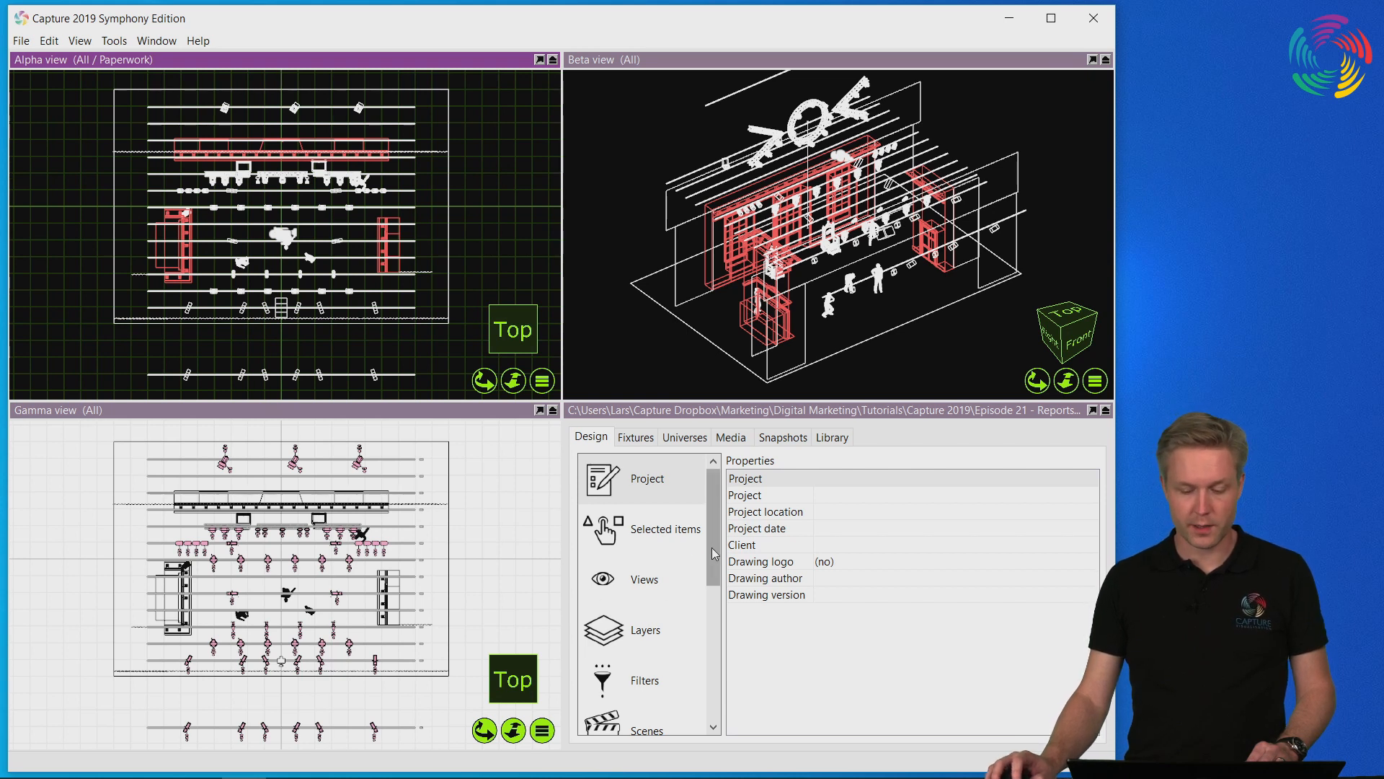
Go to the project's Reports section and show the report types available to add.
click(650, 607)
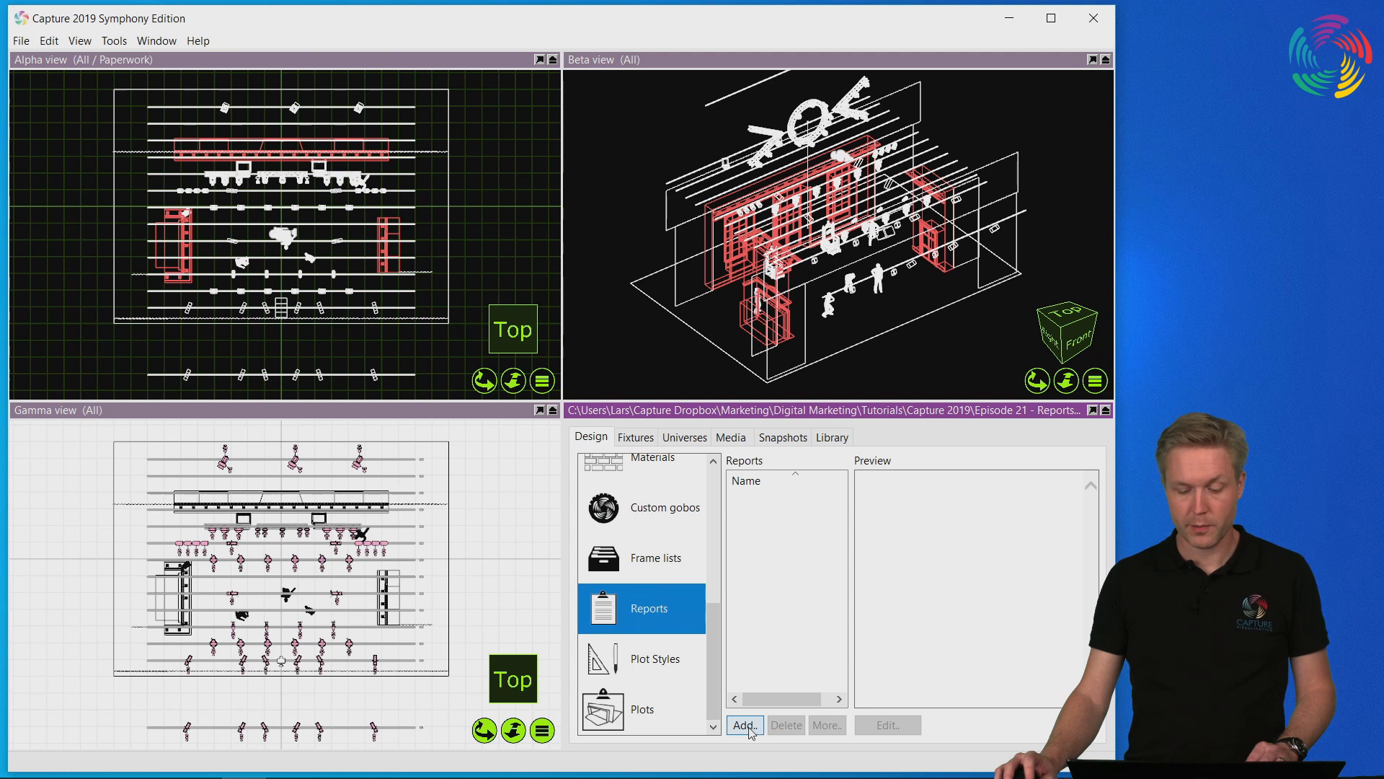
click(744, 725)
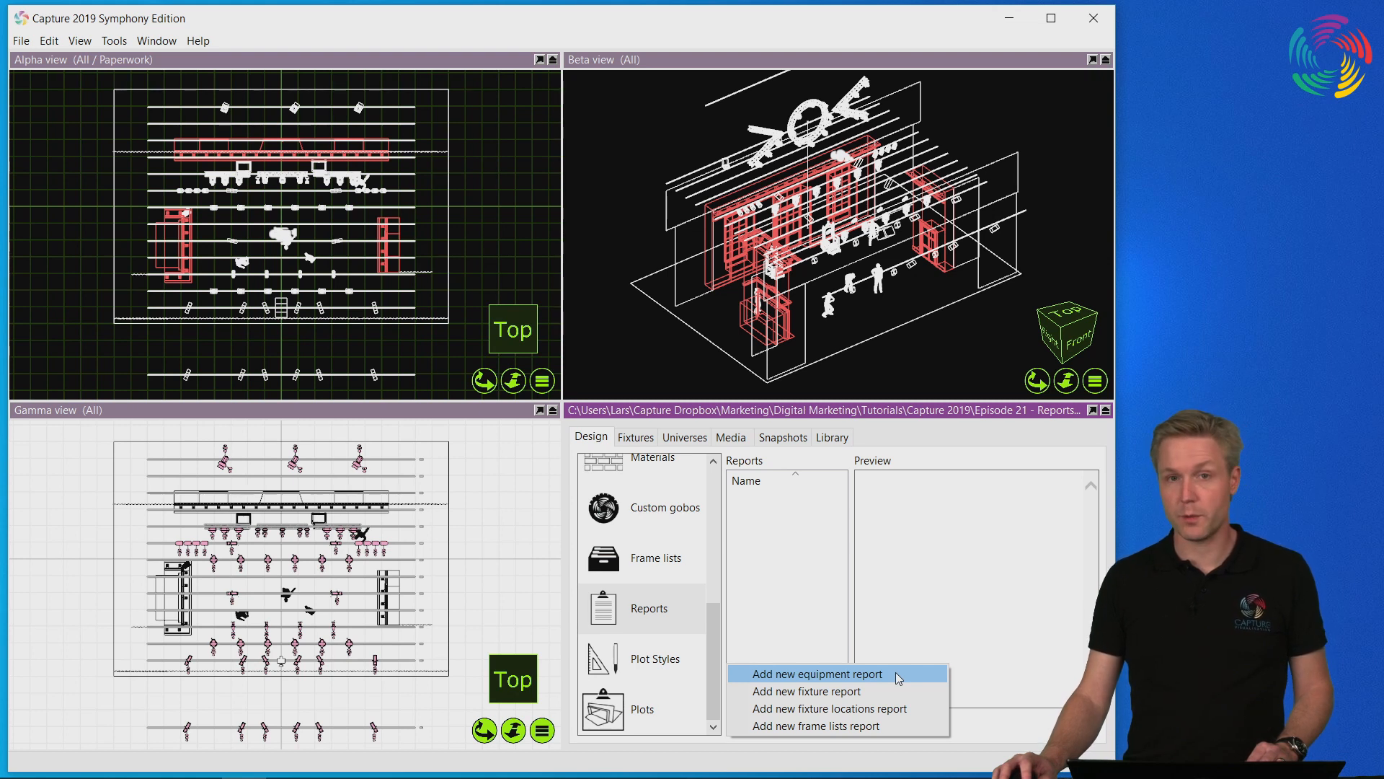
Add a new equipment report and bring it up for editing.
click(816, 673)
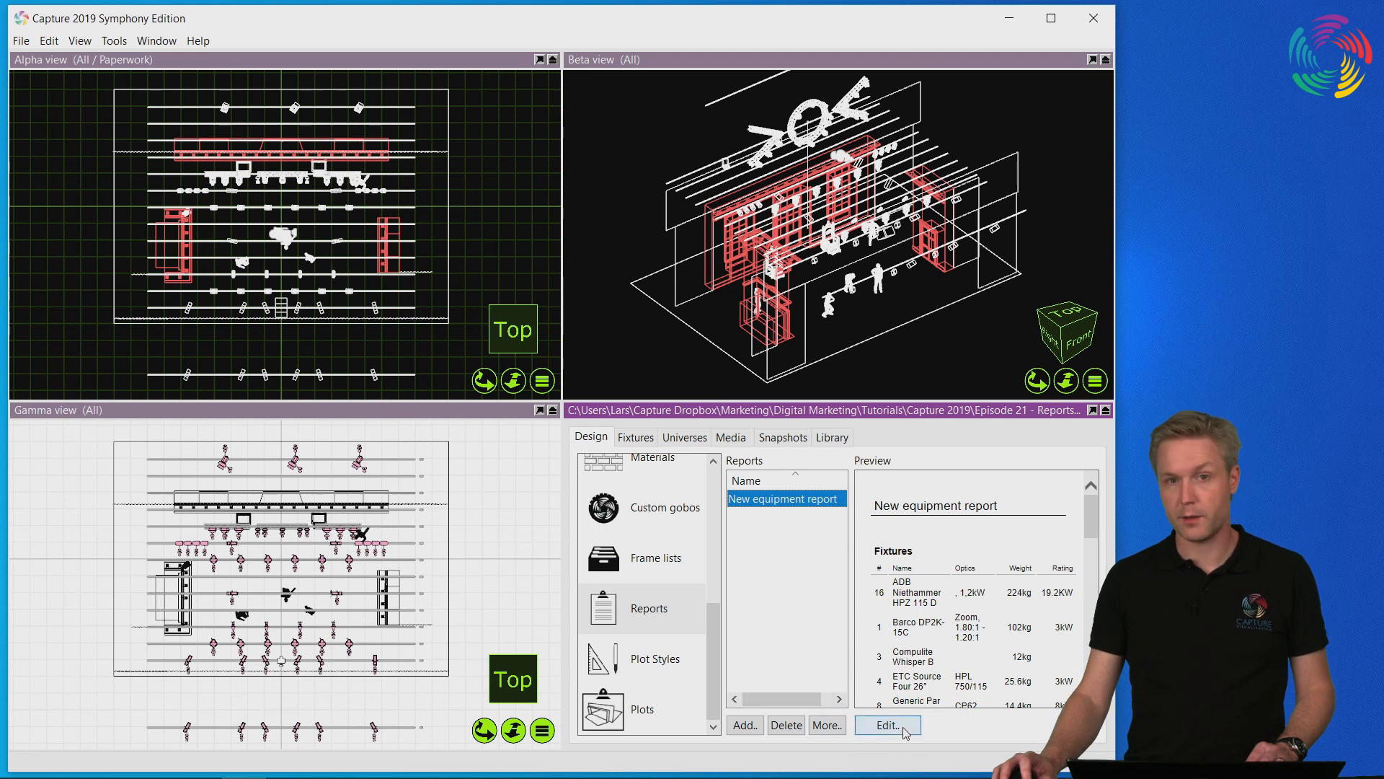
click(887, 726)
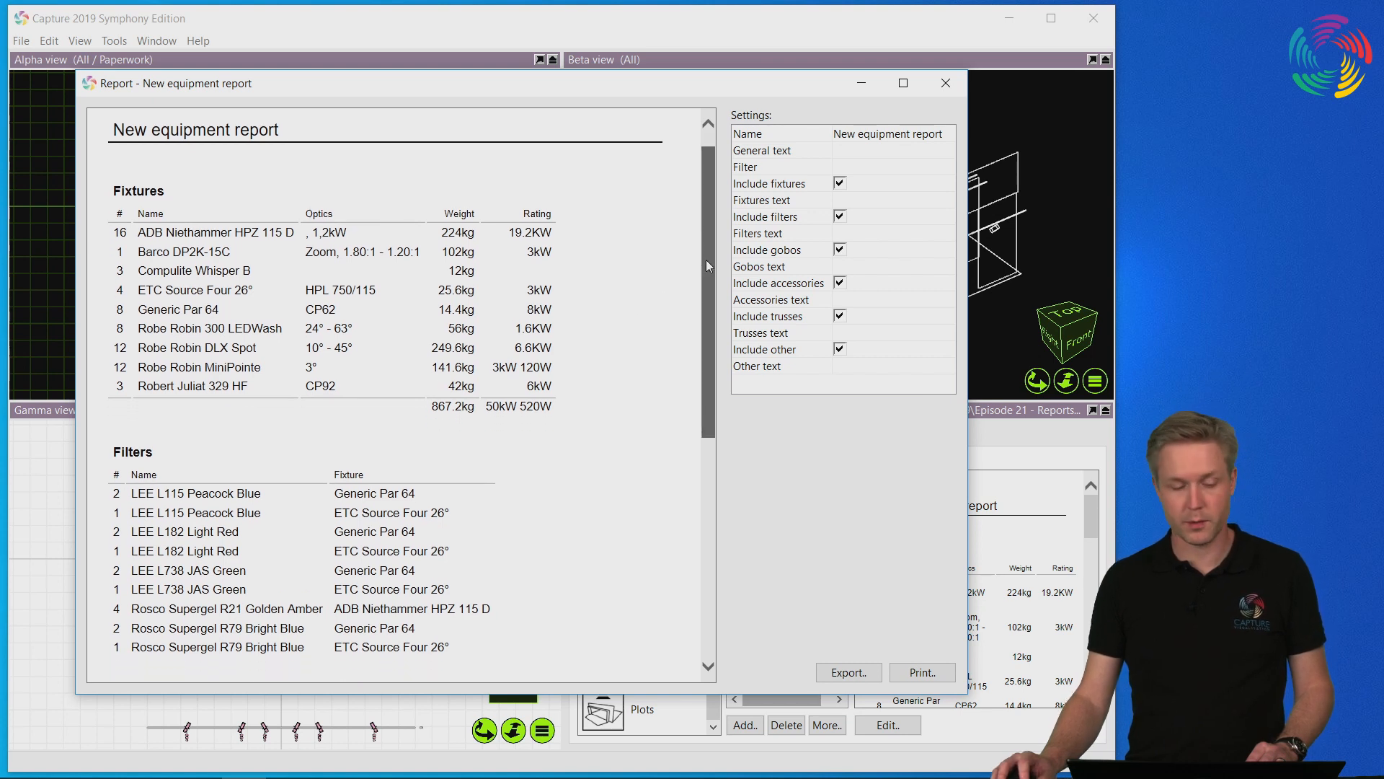
scroll(down, 3)
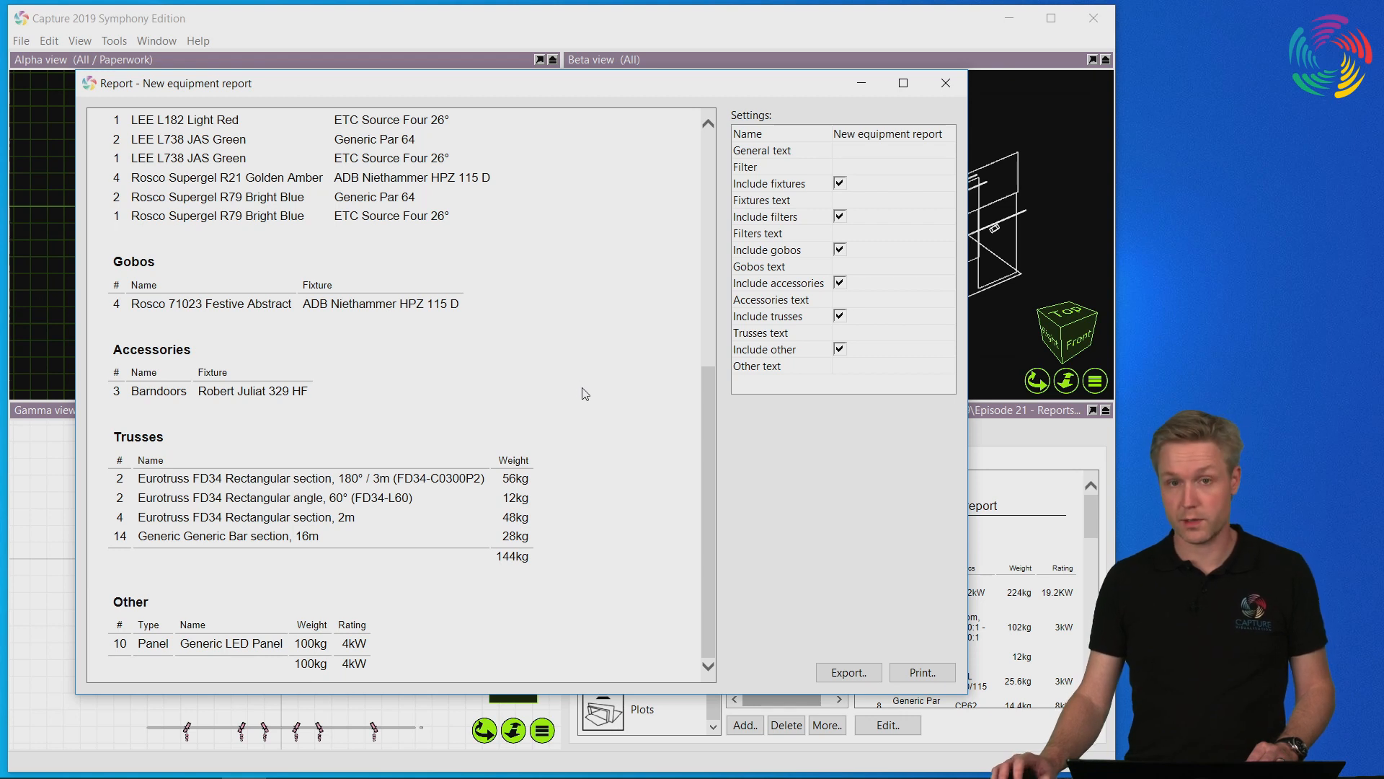
mouse_move(852, 183)
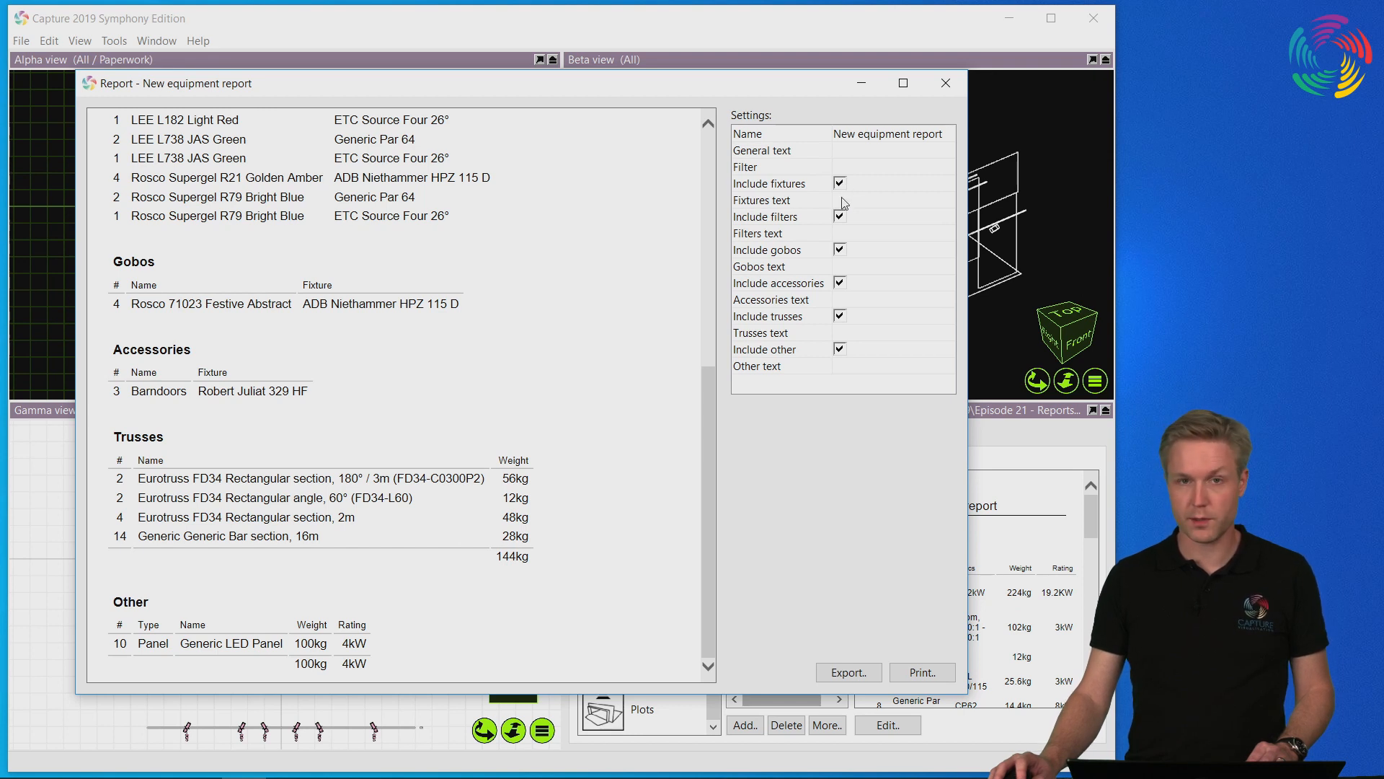
mouse_move(851, 186)
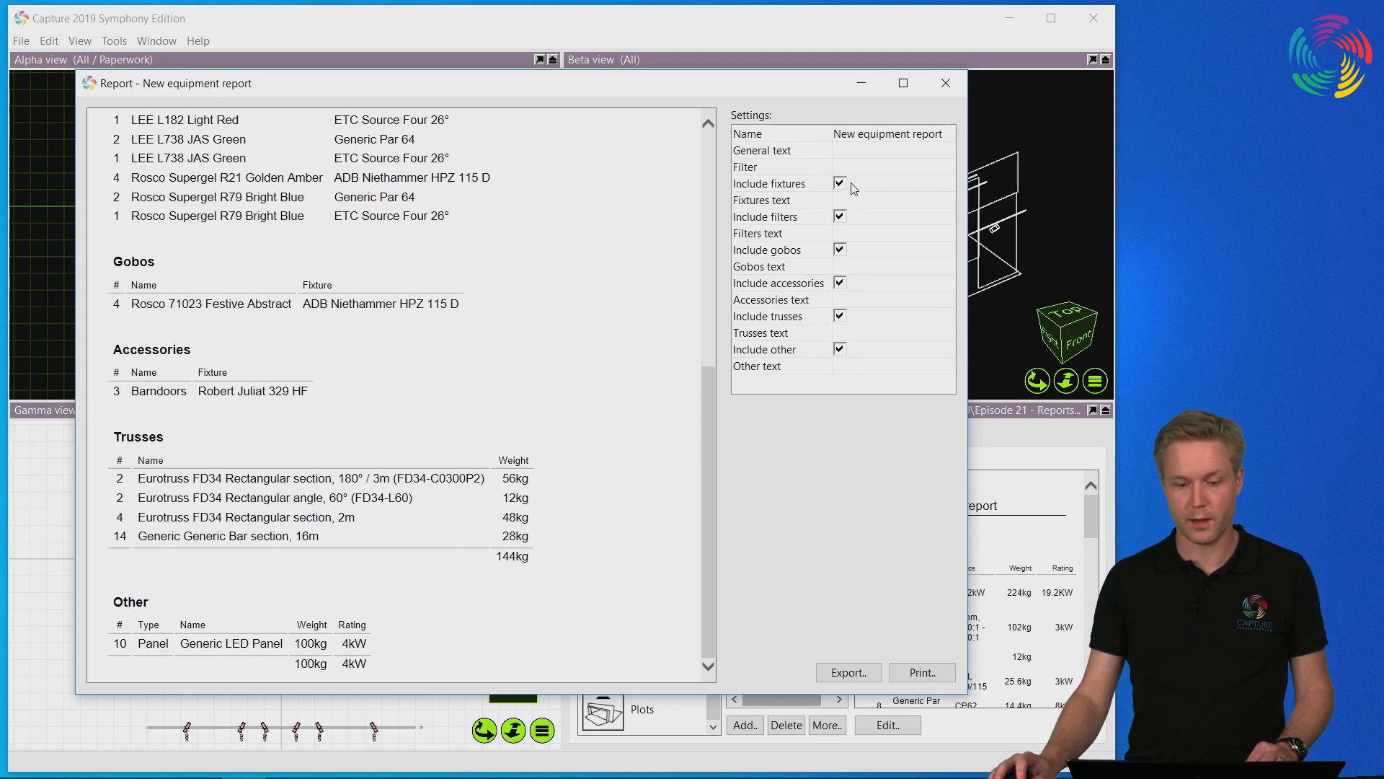
mouse_move(851, 173)
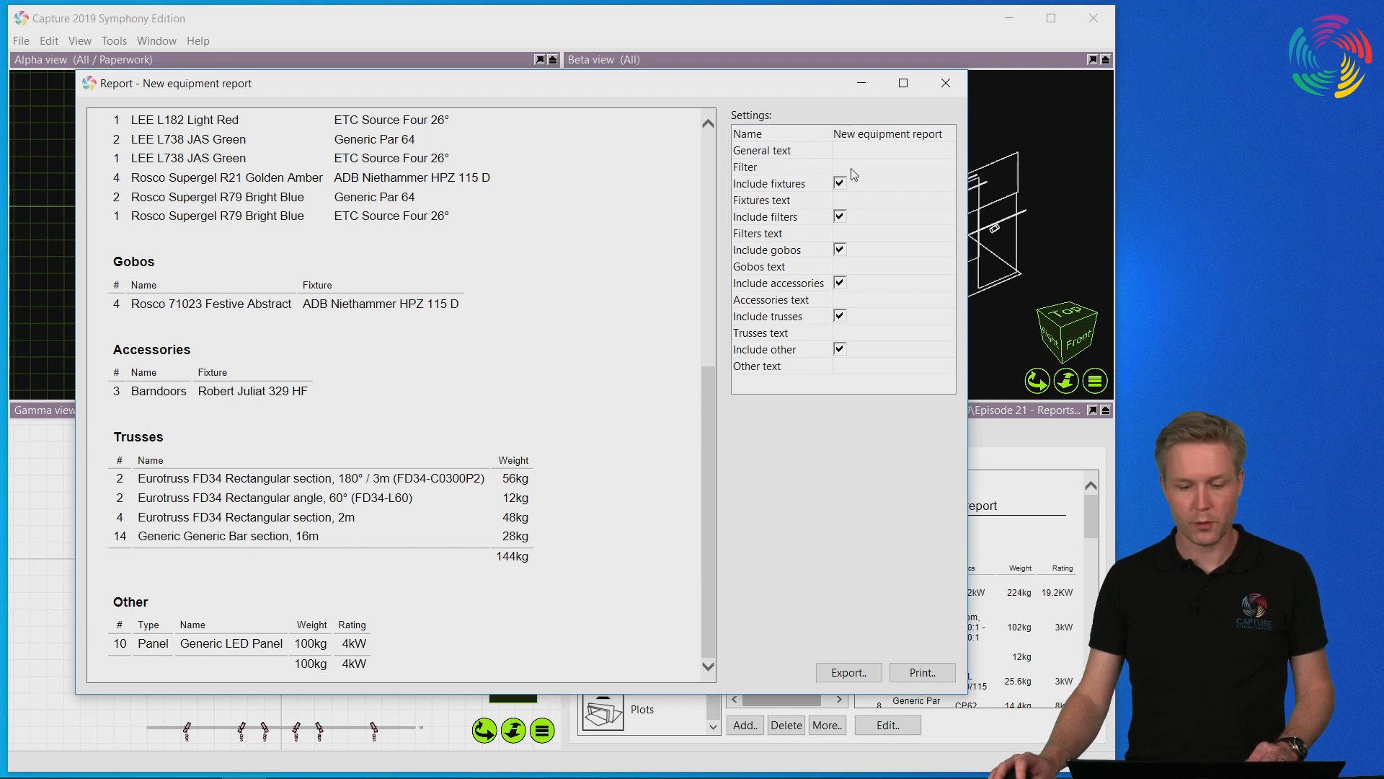
click(780, 167)
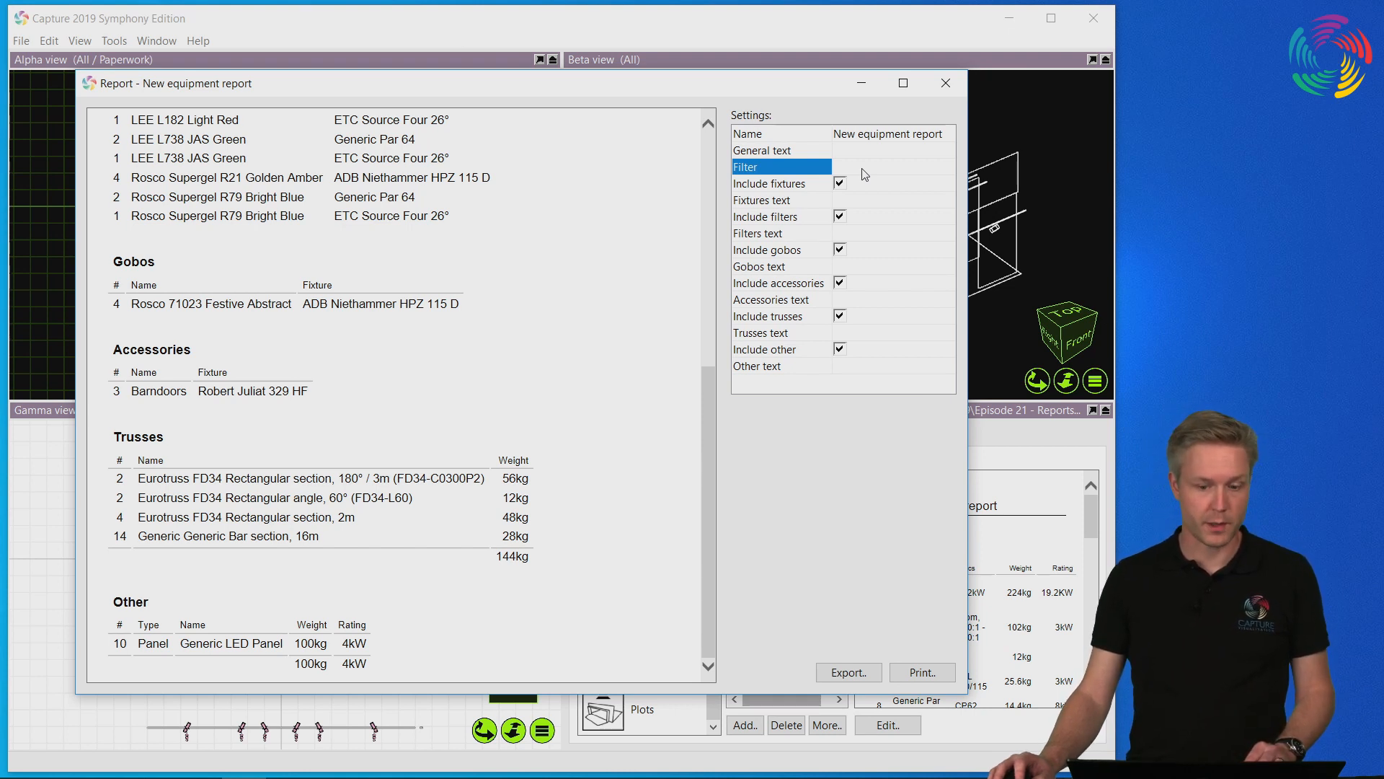
mouse_move(885, 664)
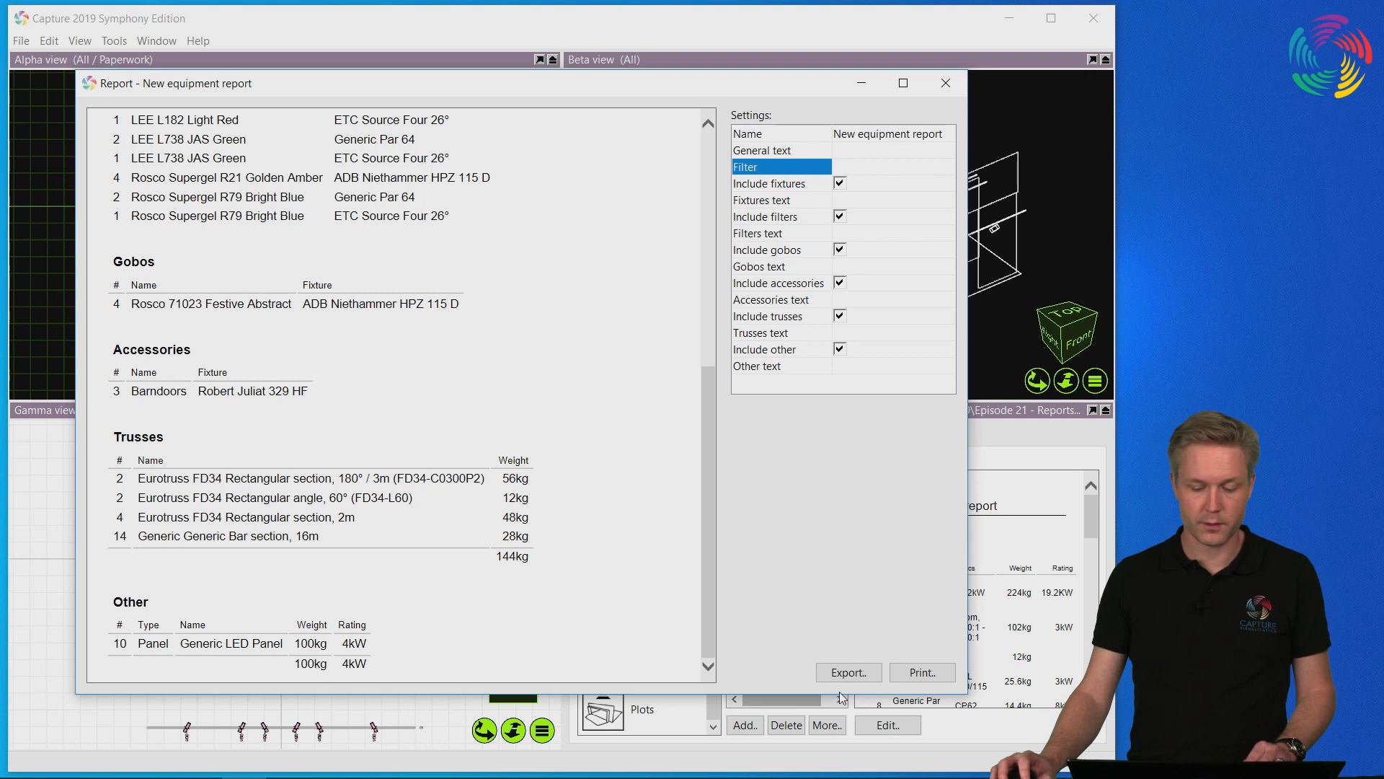
mouse_move(855, 611)
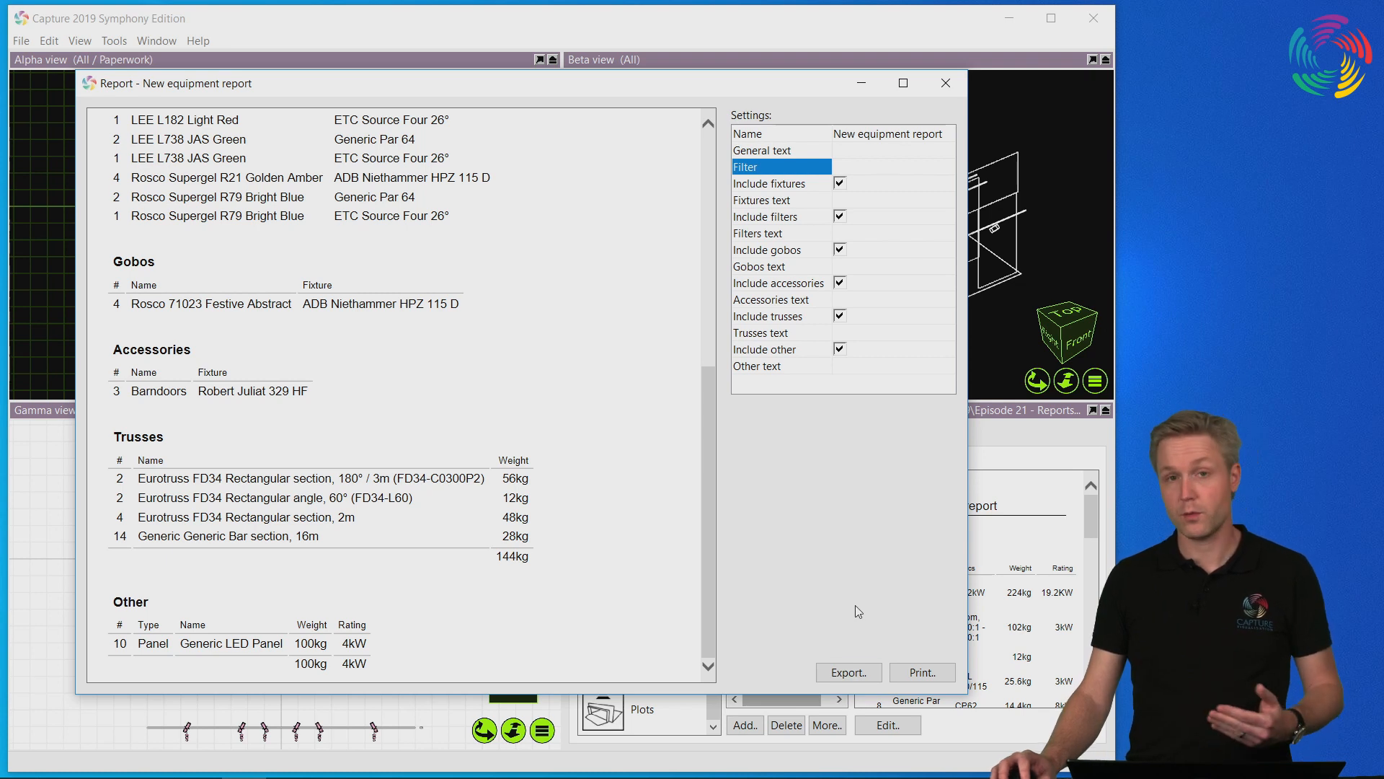
mouse_move(865, 593)
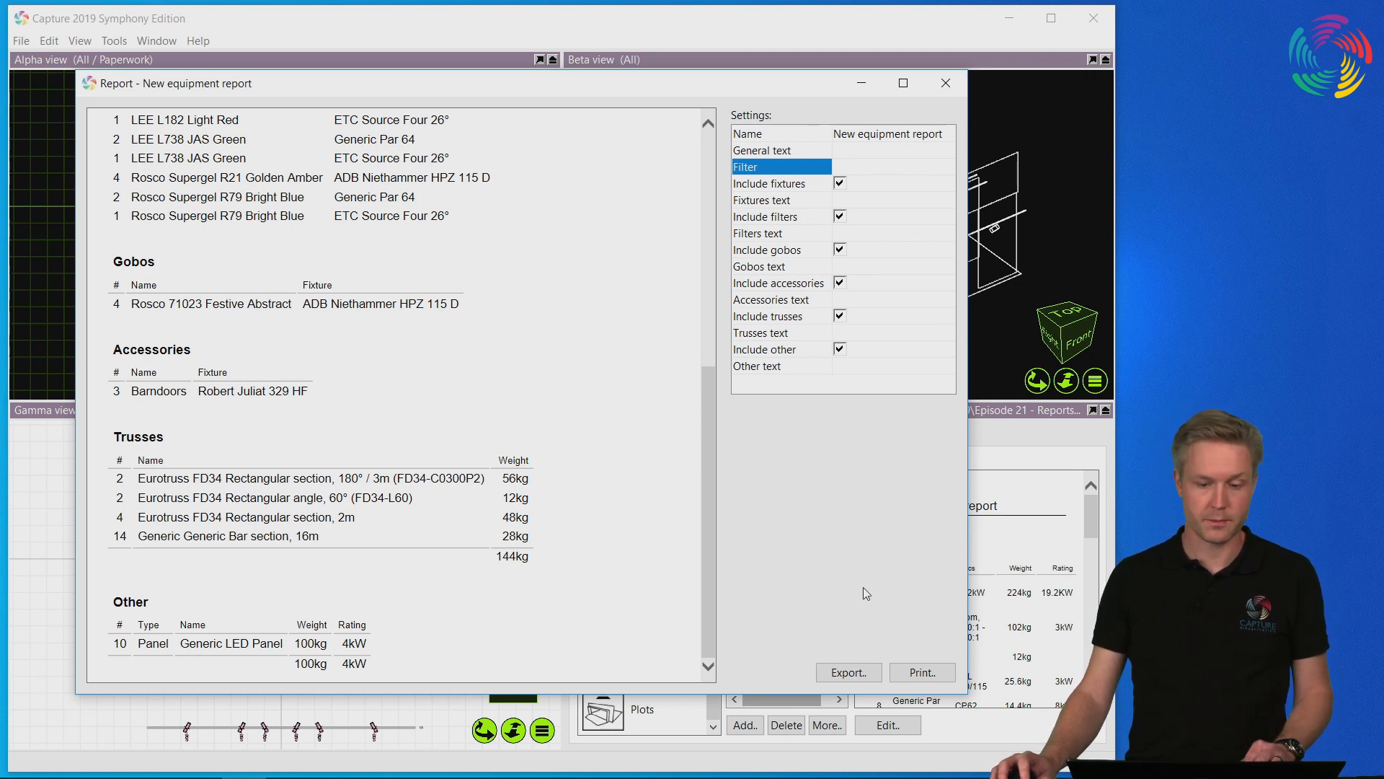
Close the equipment report editor and add a new fixture report alongside it.
click(946, 82)
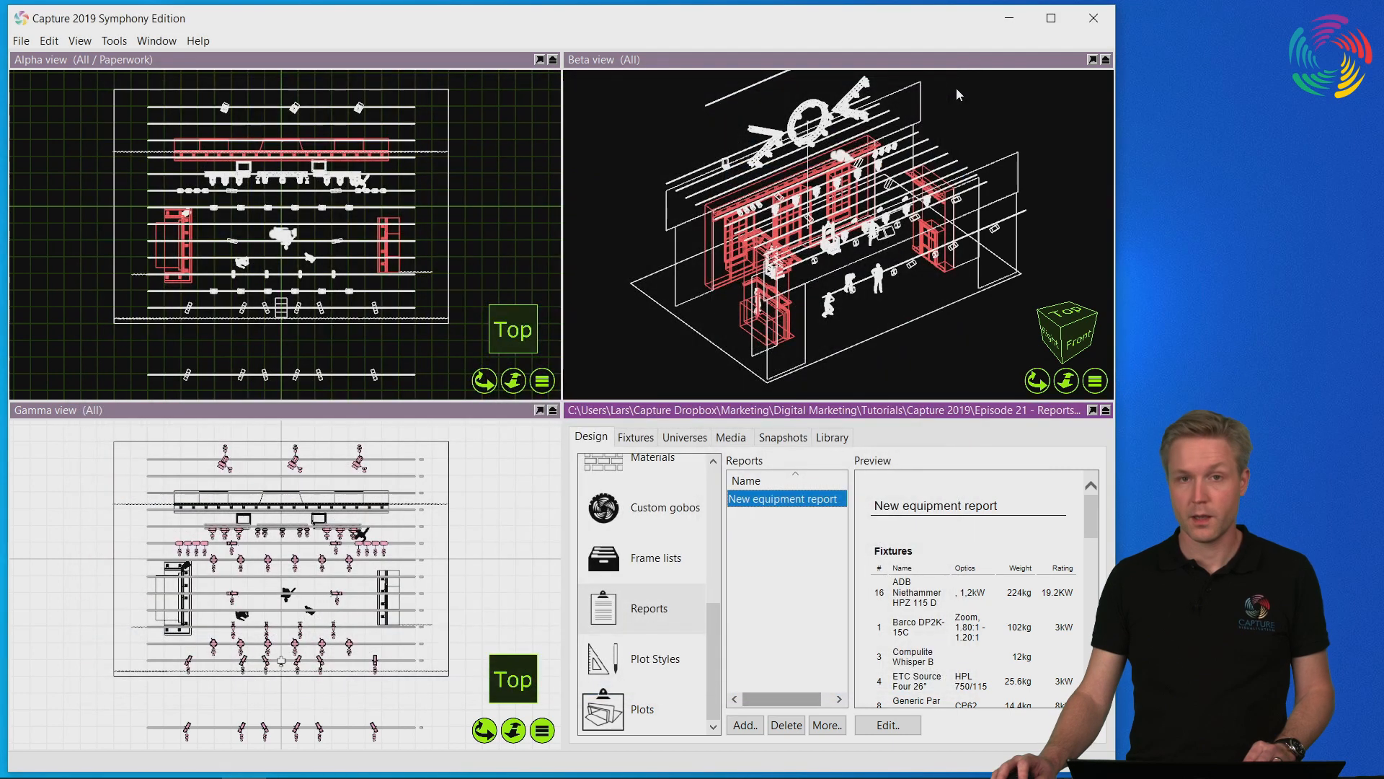
mouse_move(803, 764)
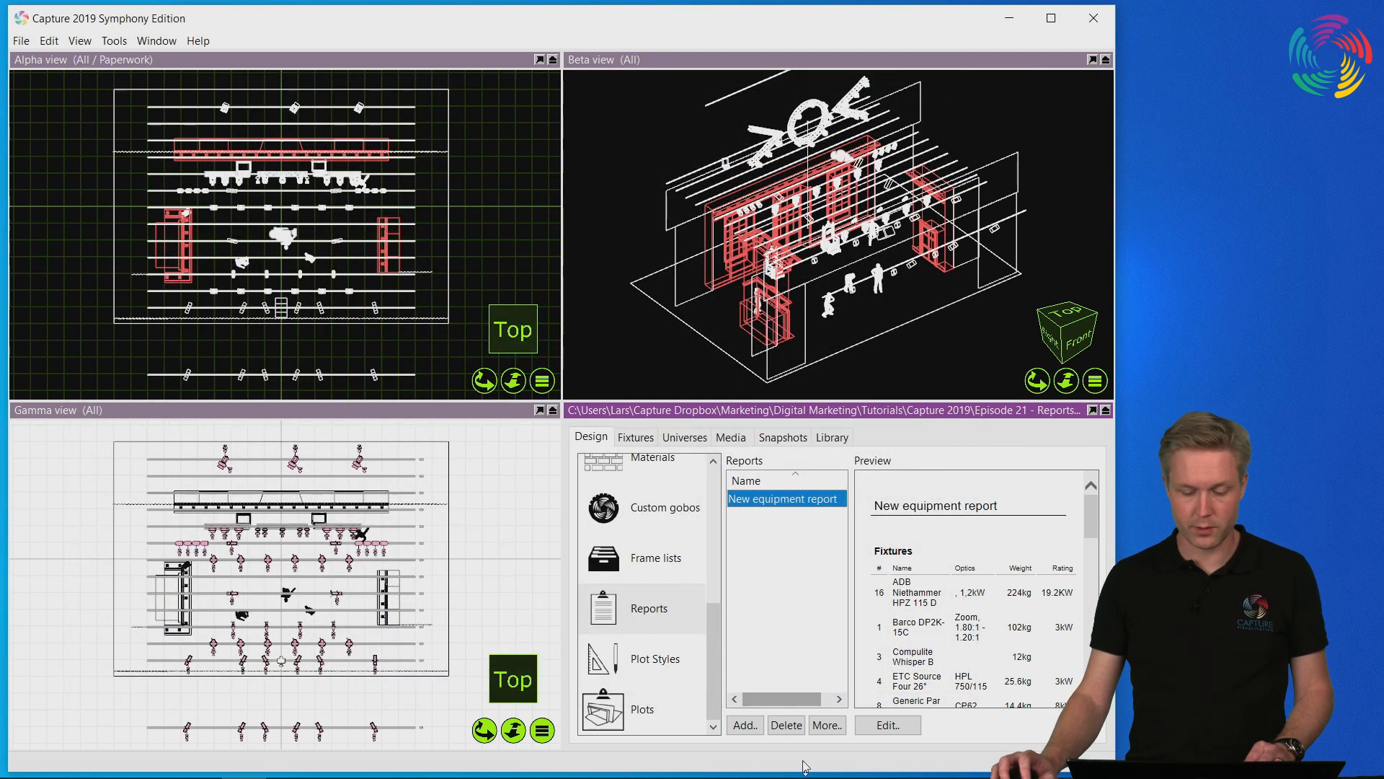
click(744, 724)
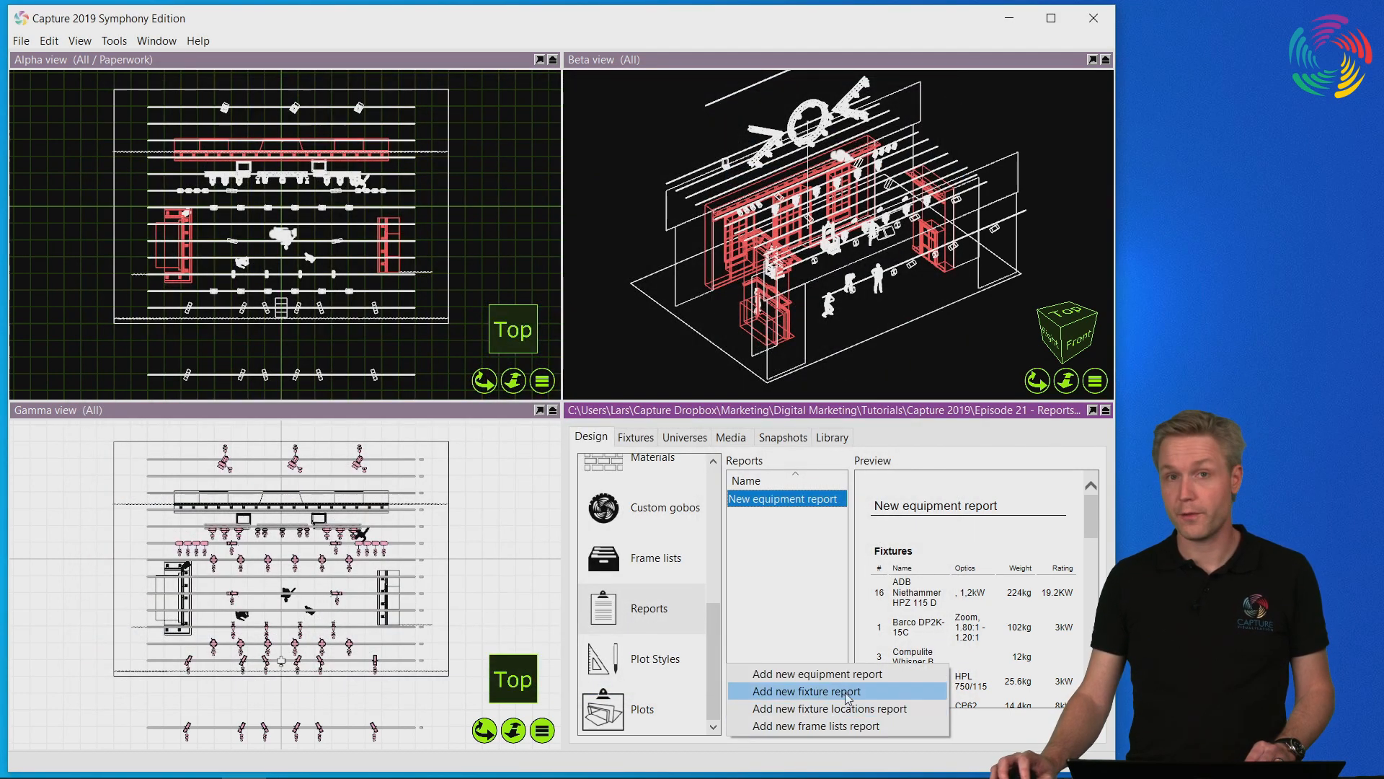
click(804, 691)
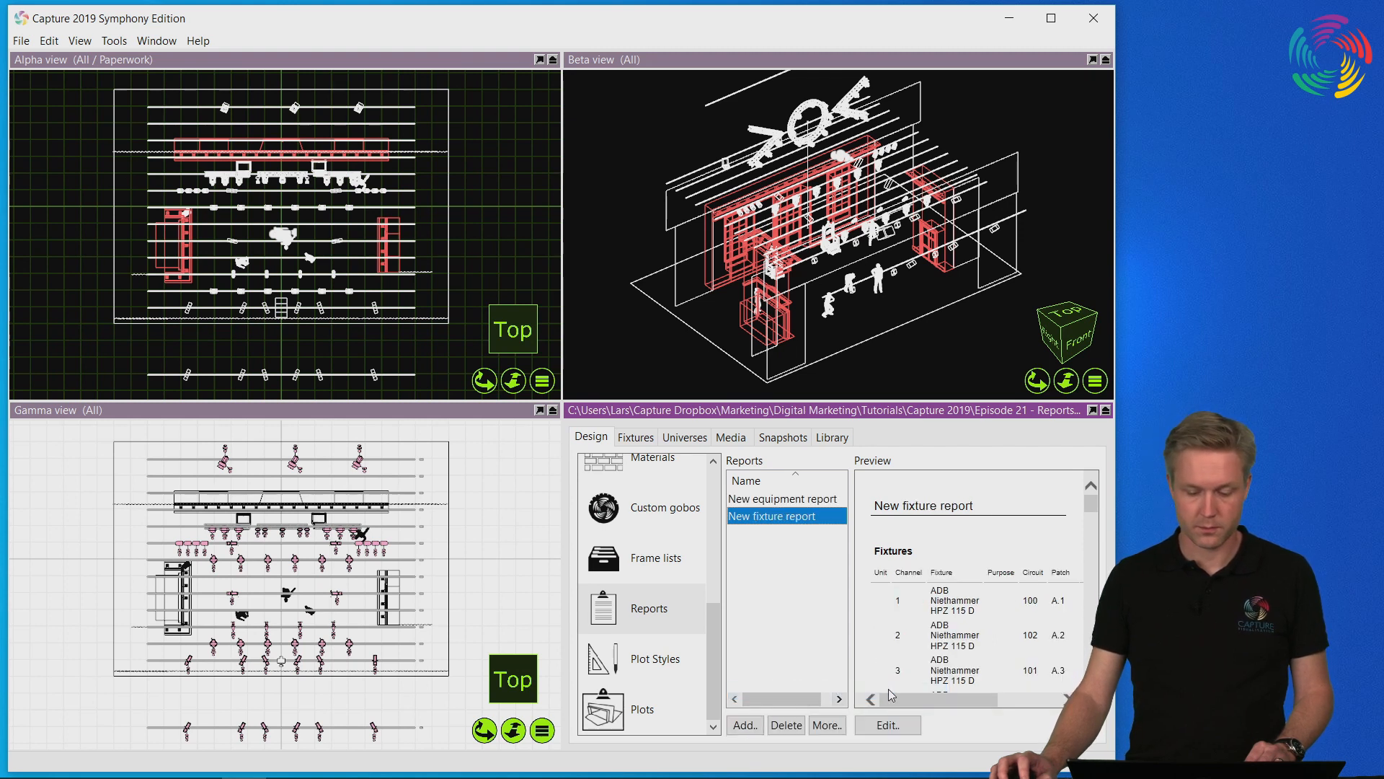
Edit the fixture report to include mode instead of purpose, sorted by Patch.
click(887, 726)
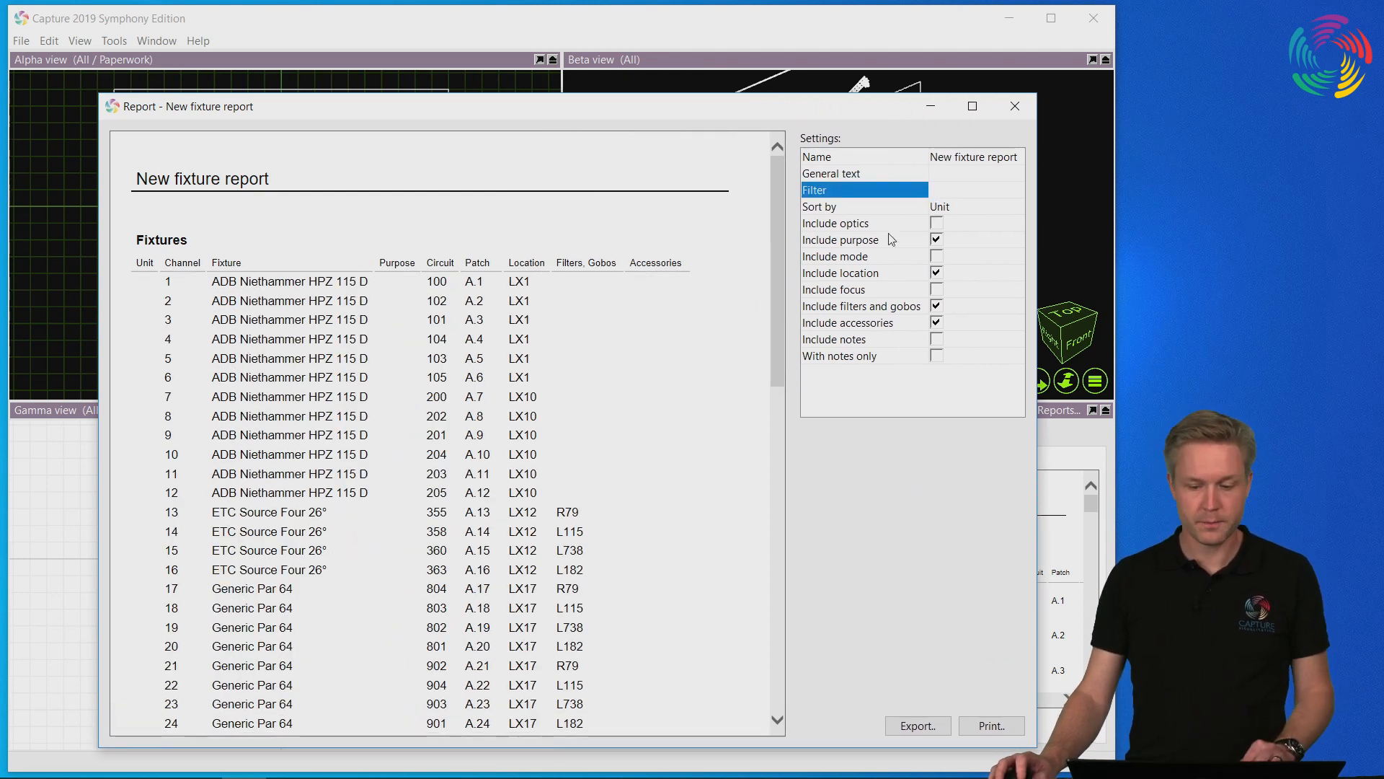
mouse_move(947, 227)
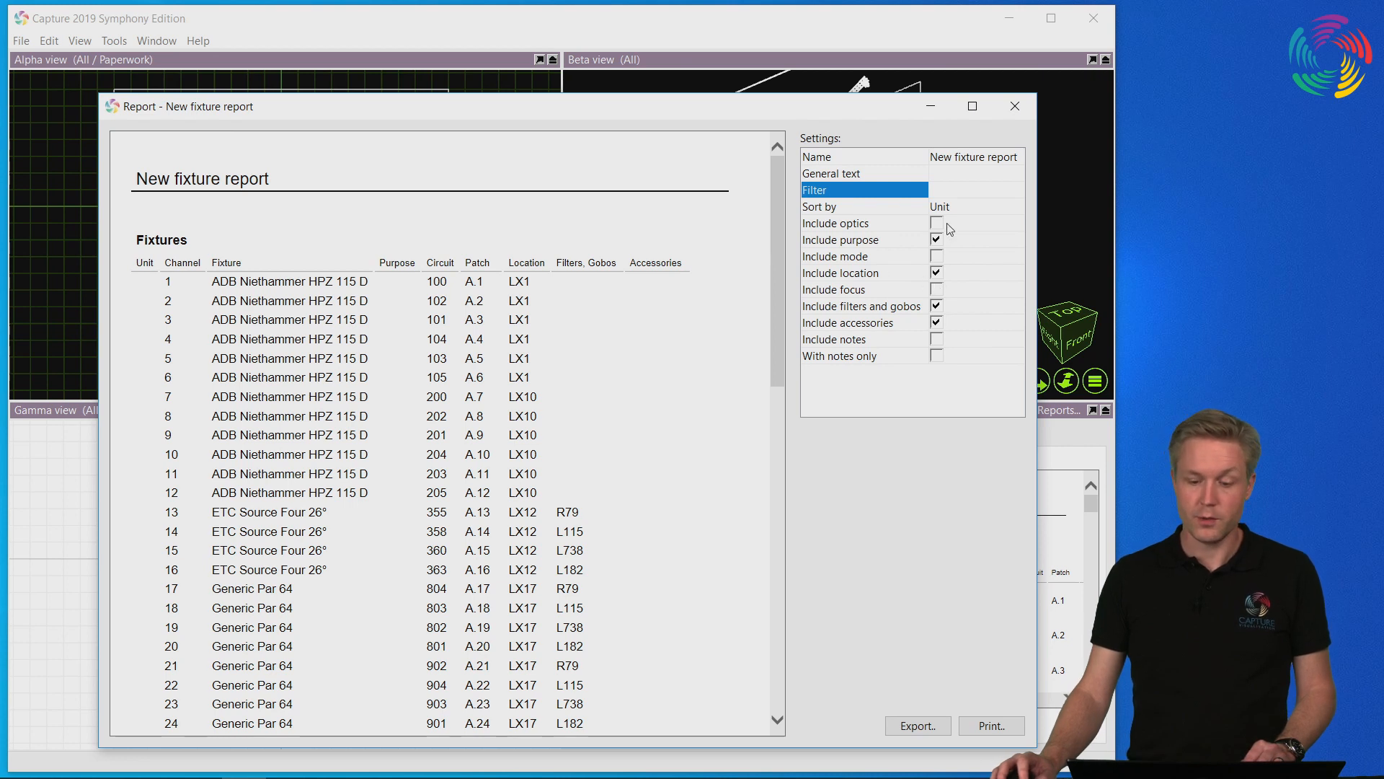
mouse_move(948, 282)
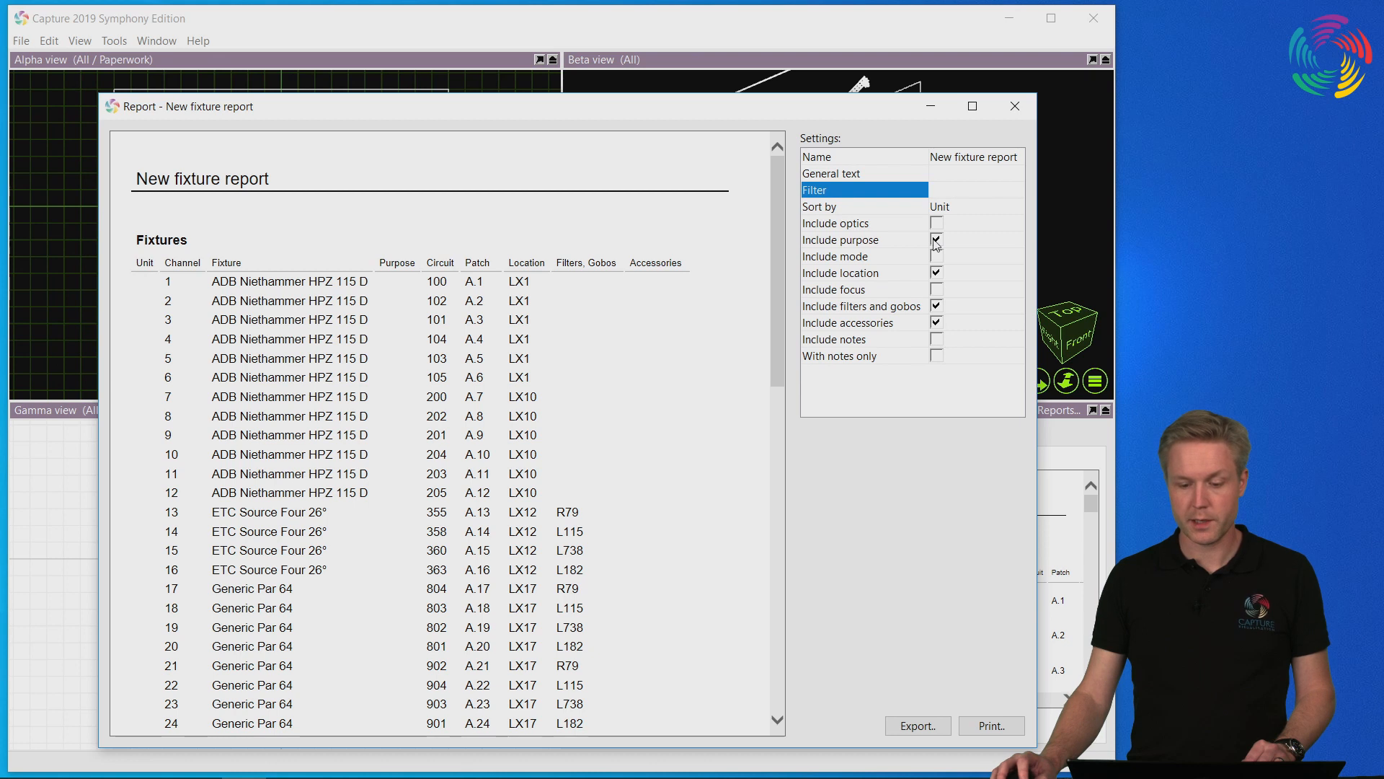
click(936, 257)
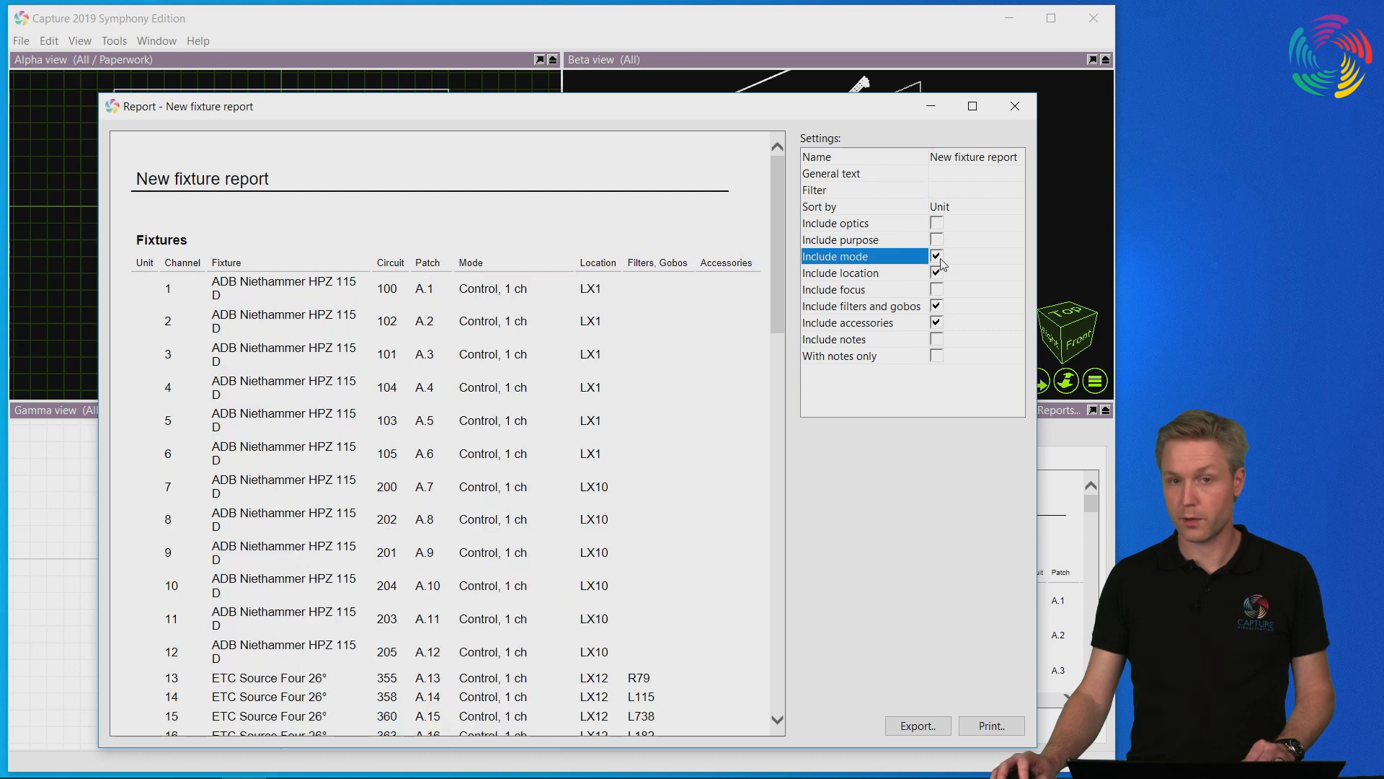
mouse_move(960, 218)
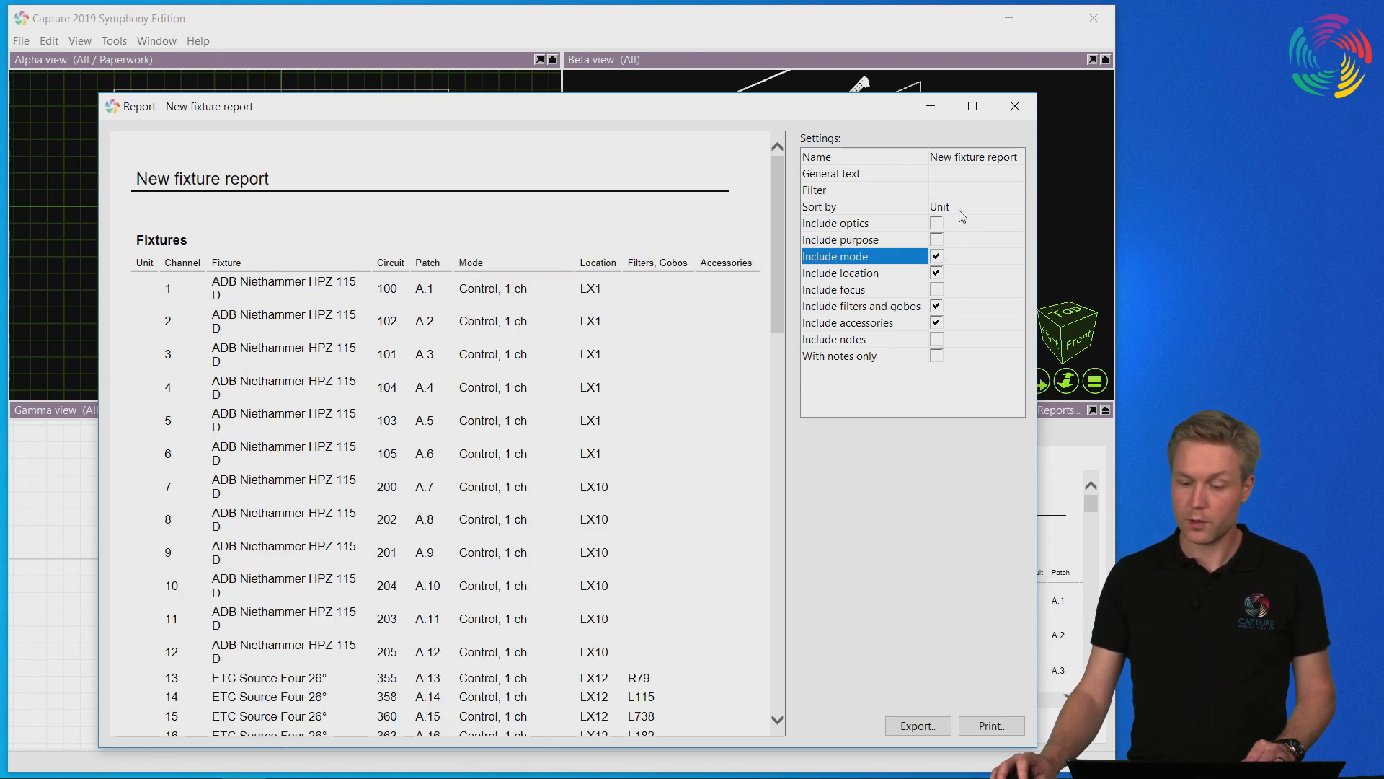
click(976, 206)
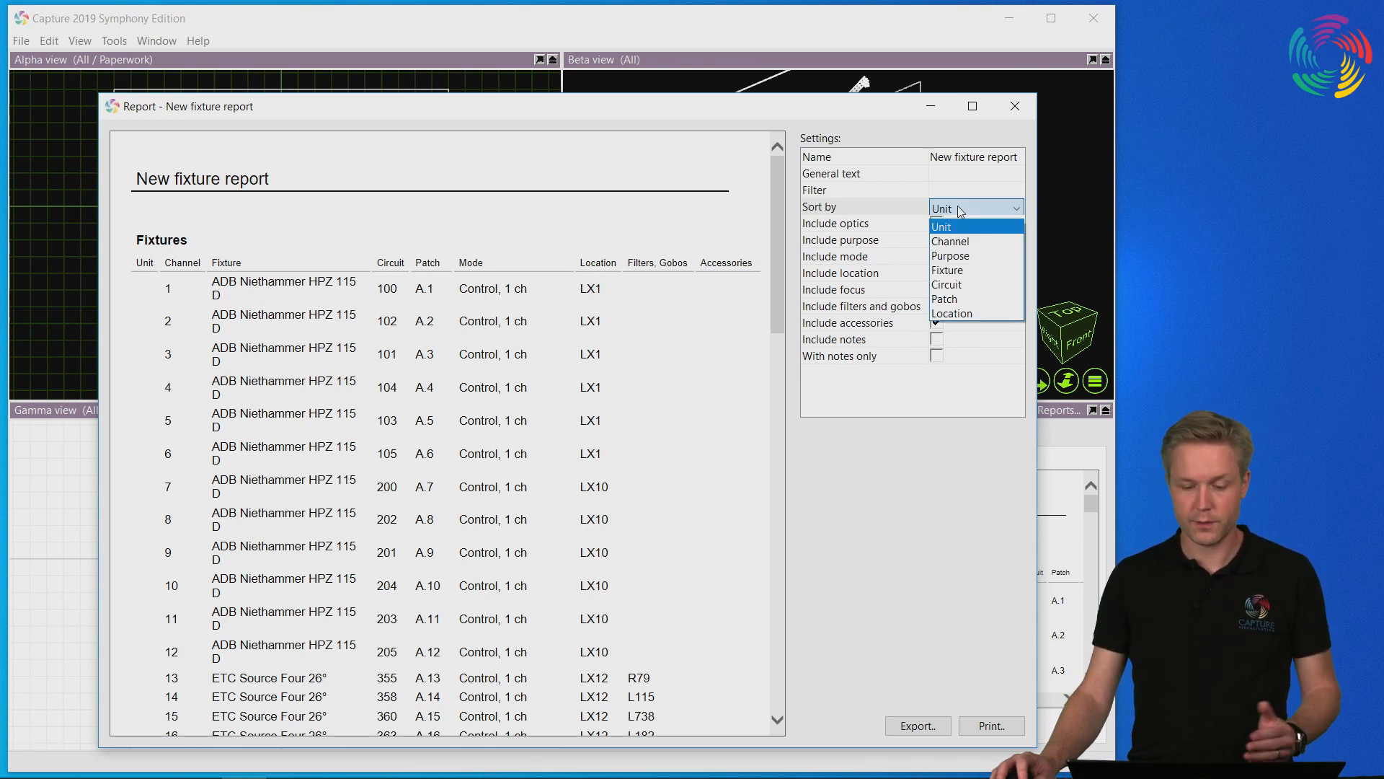
click(943, 299)
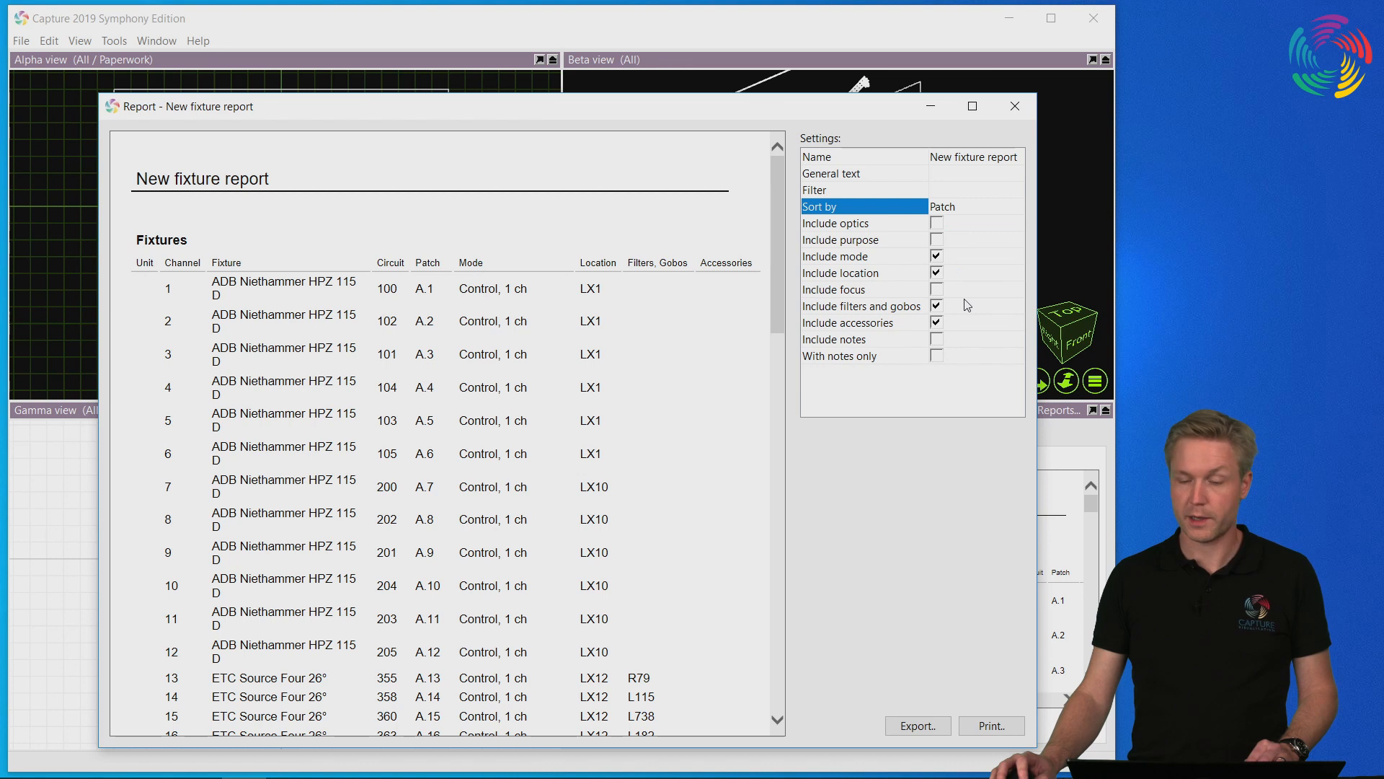
mouse_move(1004, 127)
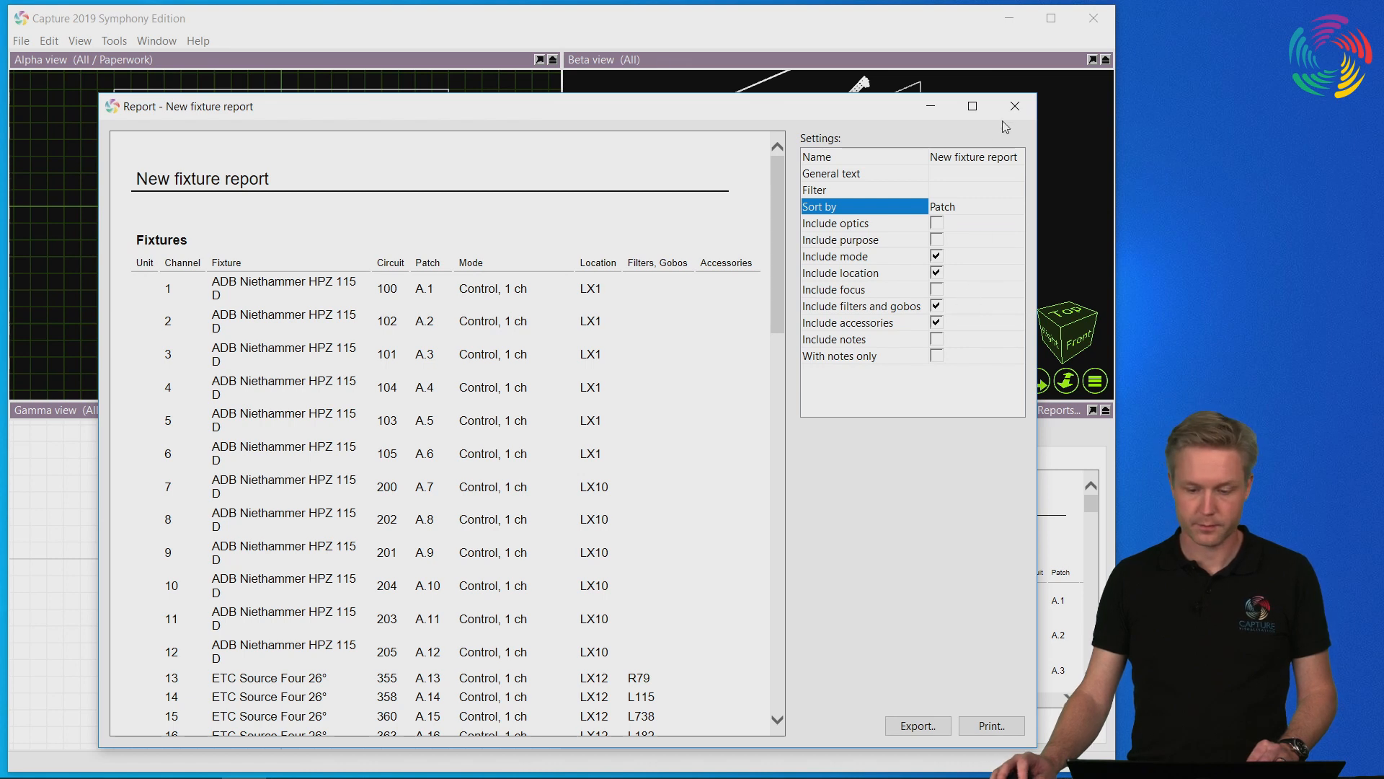
Add a new fixture locations report and set it to include trusses under each position.
click(1013, 106)
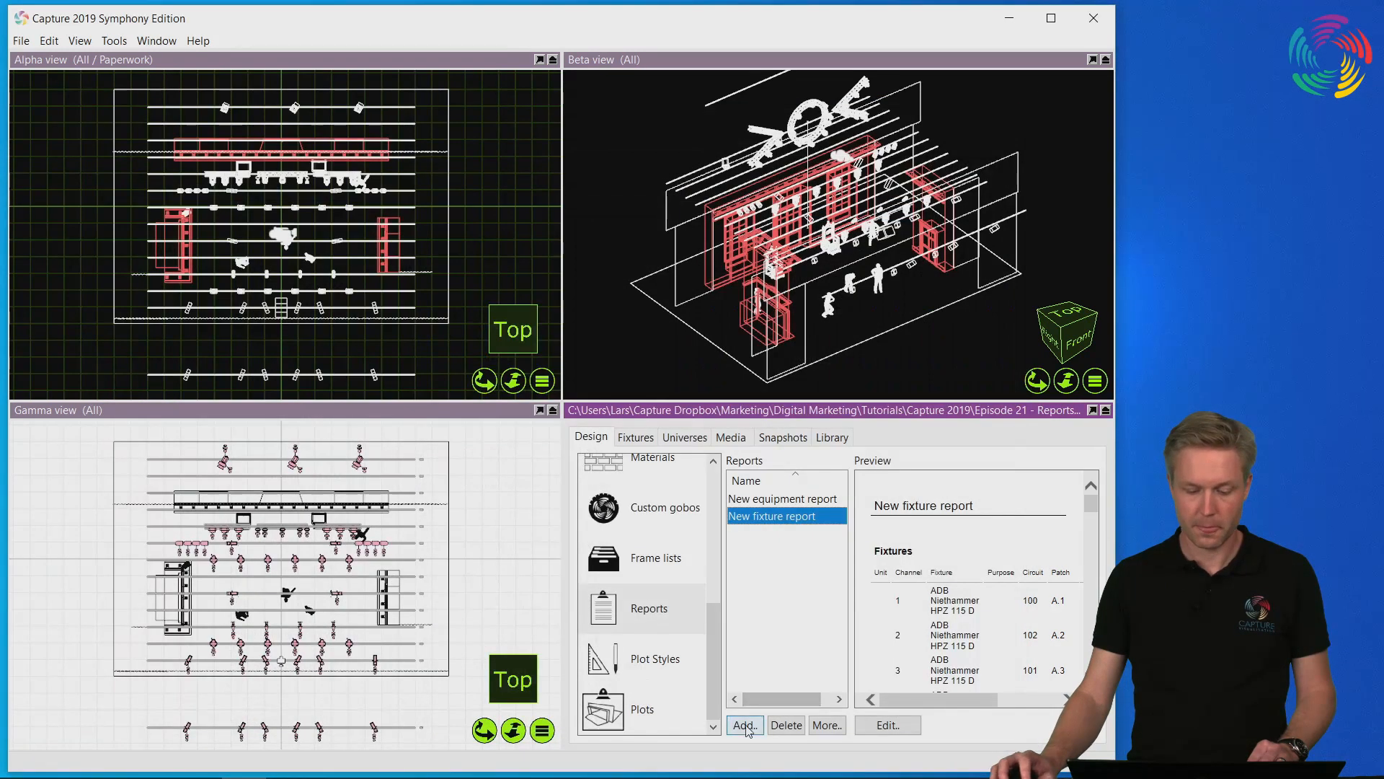
click(743, 725)
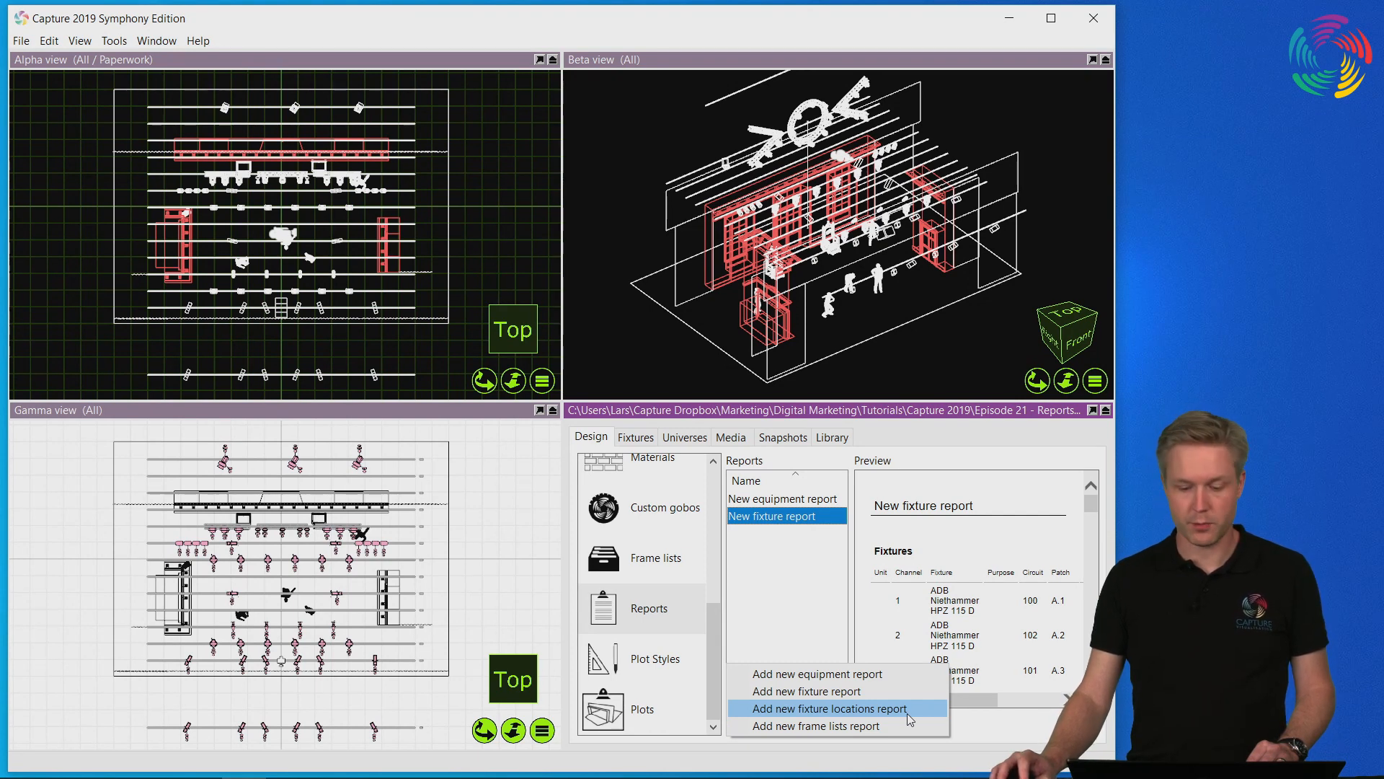
click(828, 708)
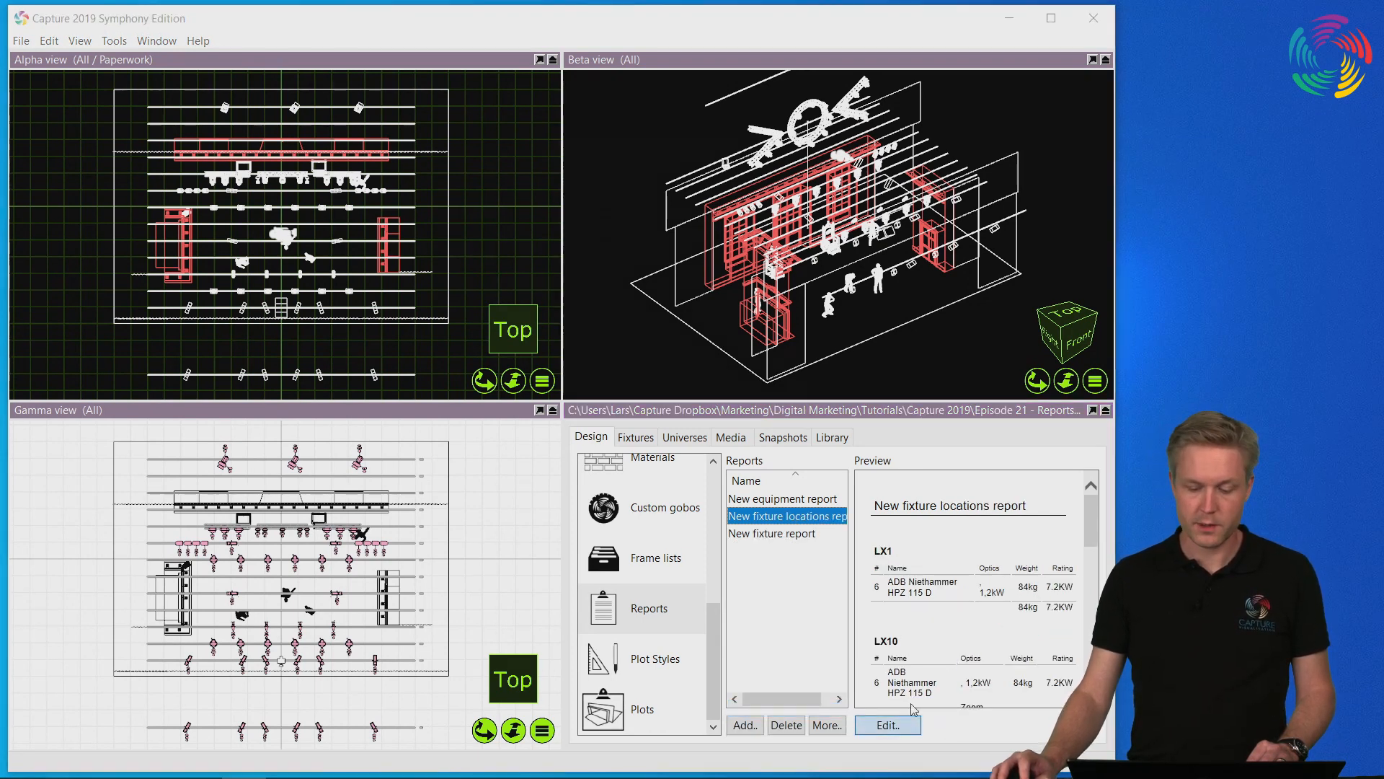
click(887, 725)
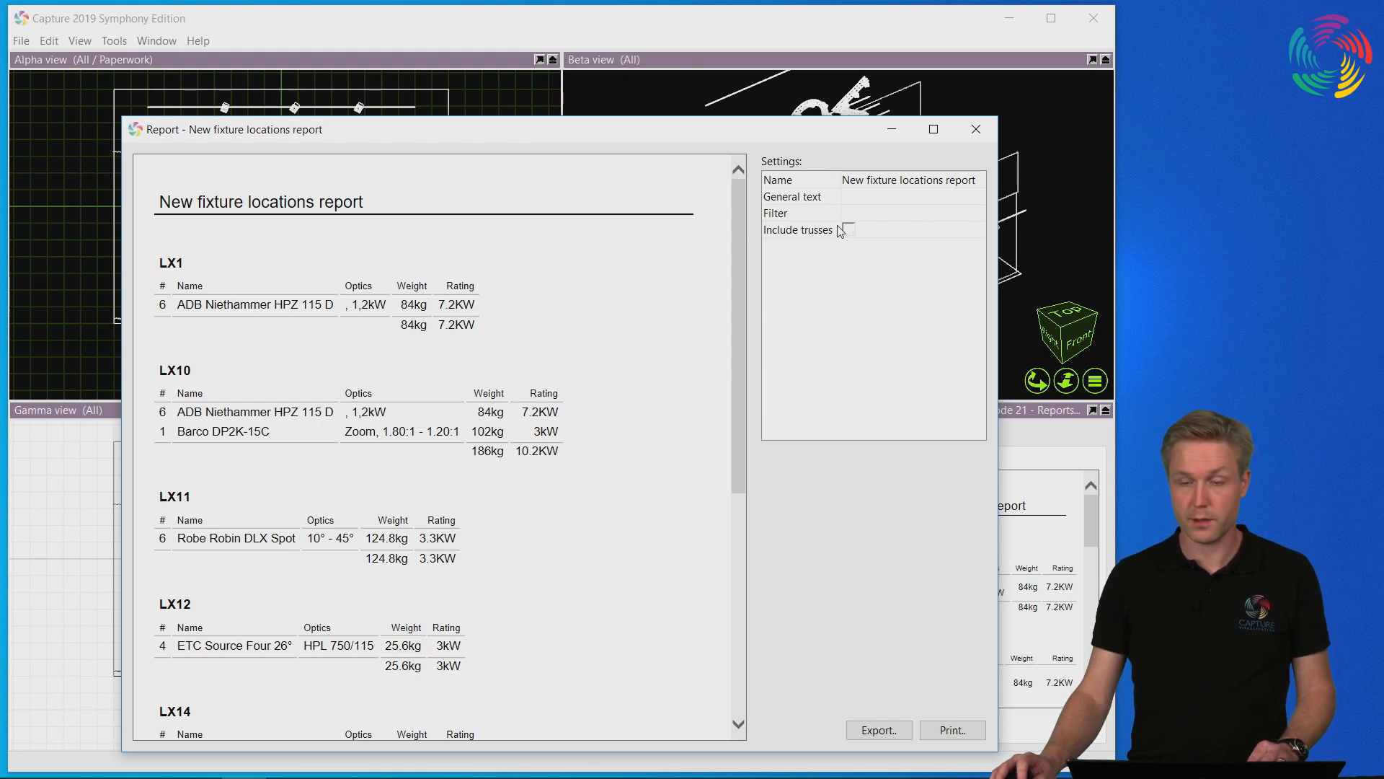
click(846, 230)
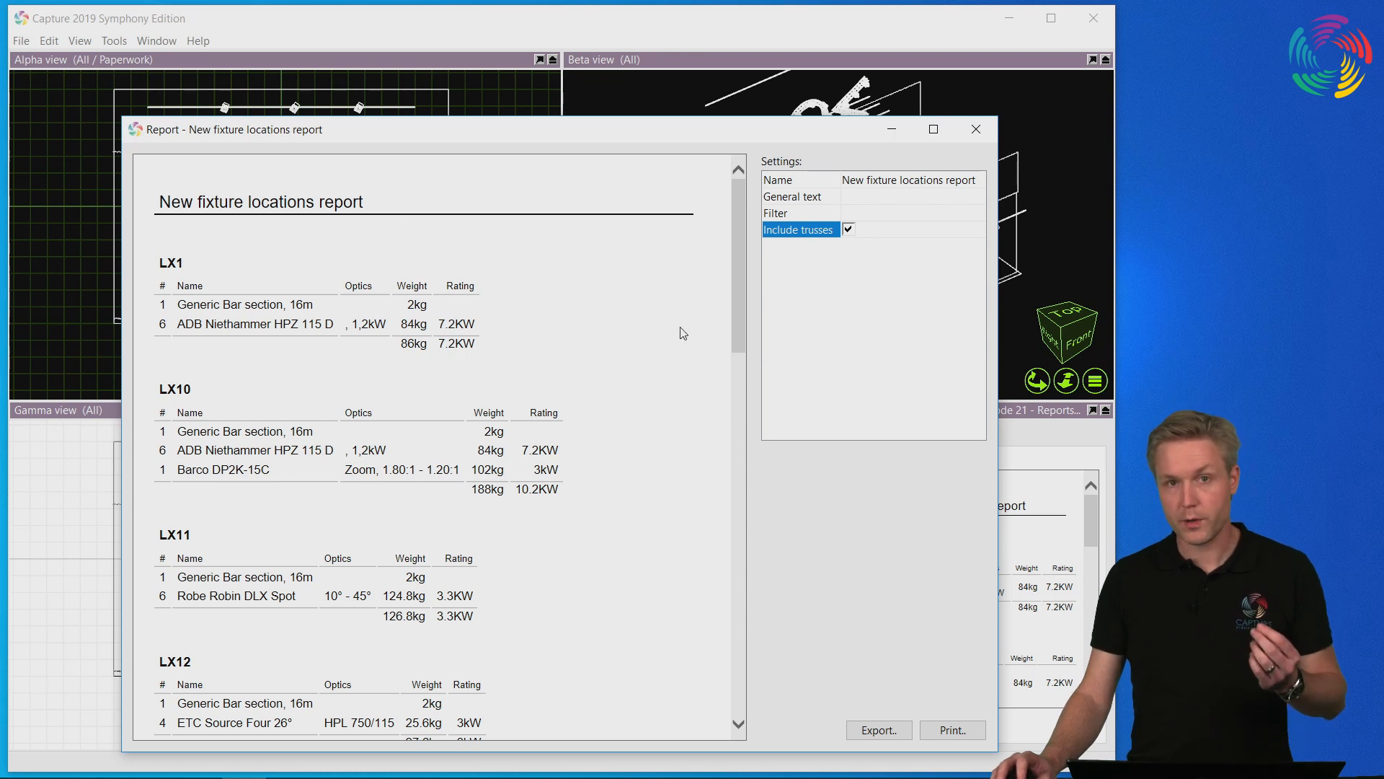
mouse_move(614, 336)
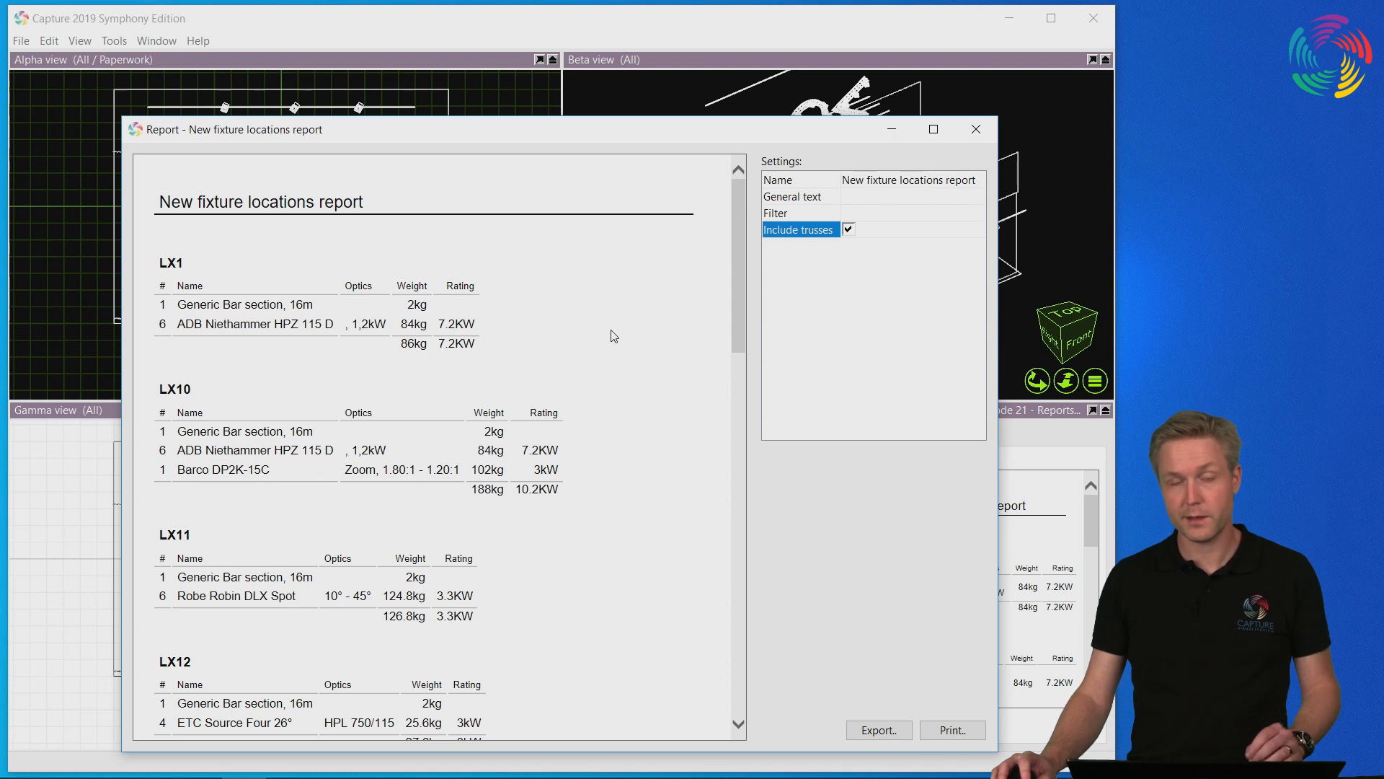
mouse_move(865, 153)
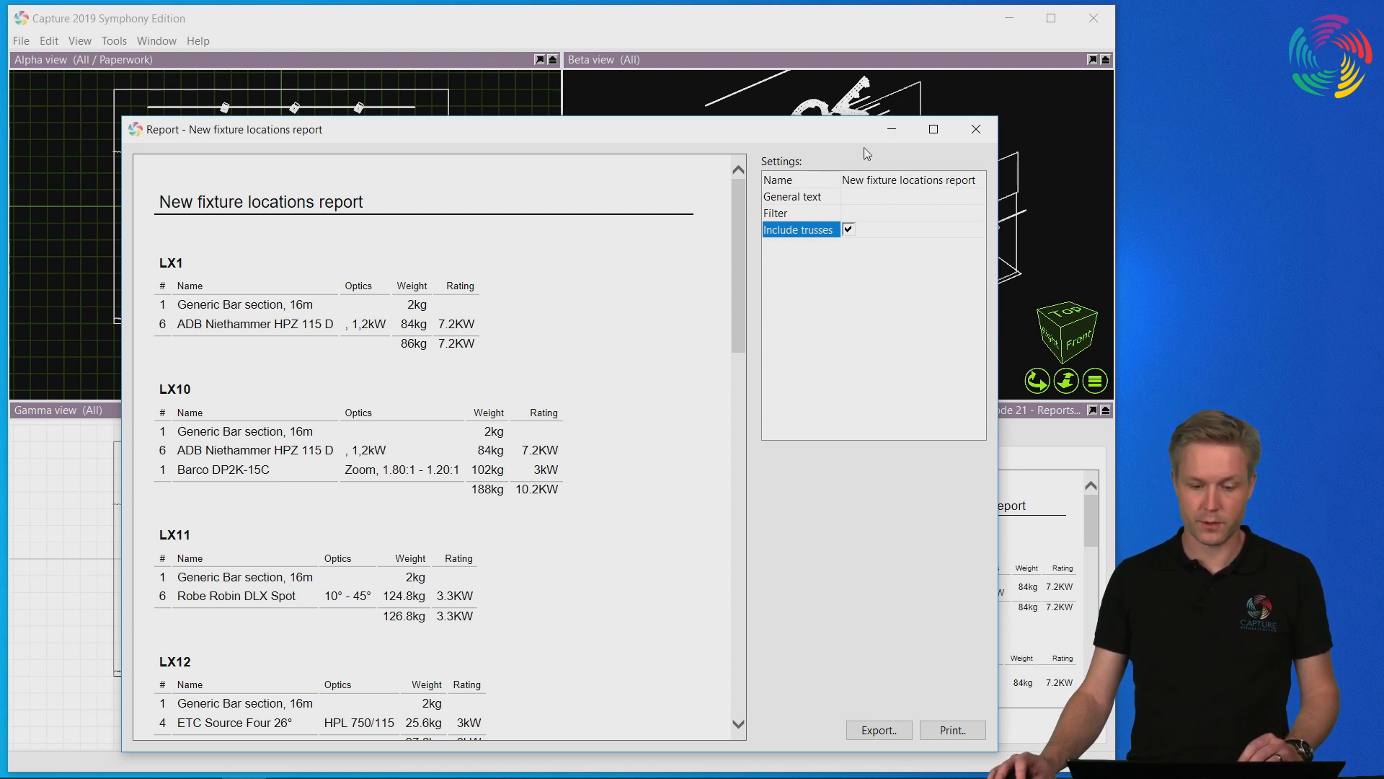
Close the locations report, switch to Selected items properties and clear the selection.
click(976, 128)
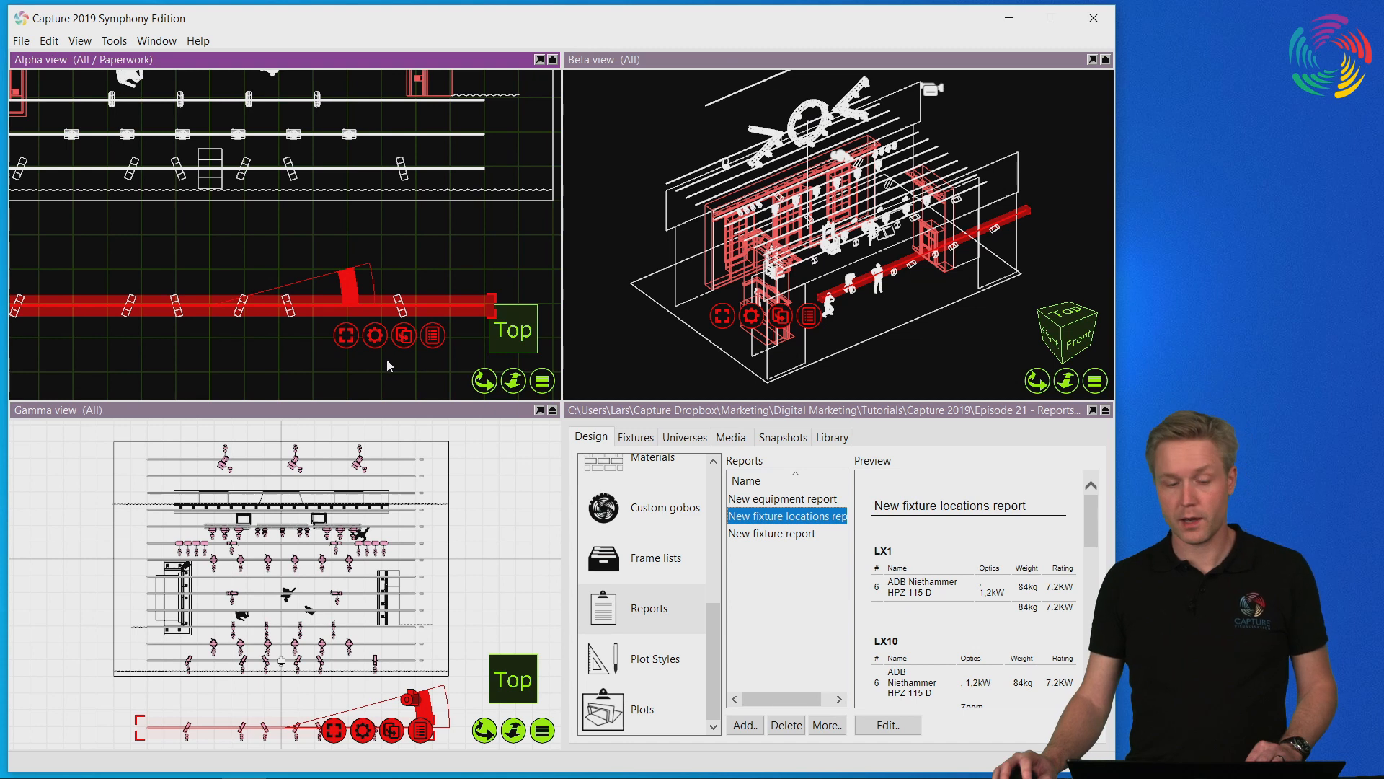
mouse_move(619, 497)
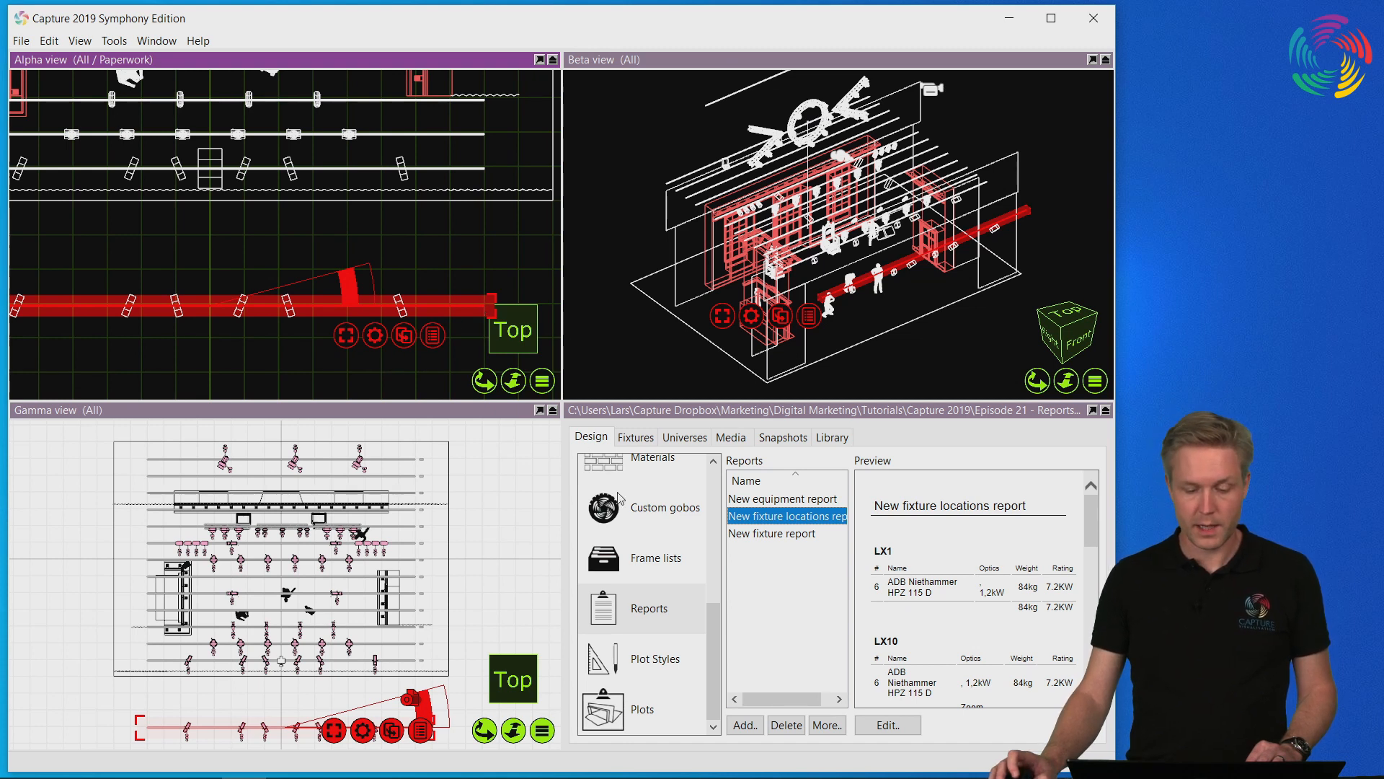
click(666, 528)
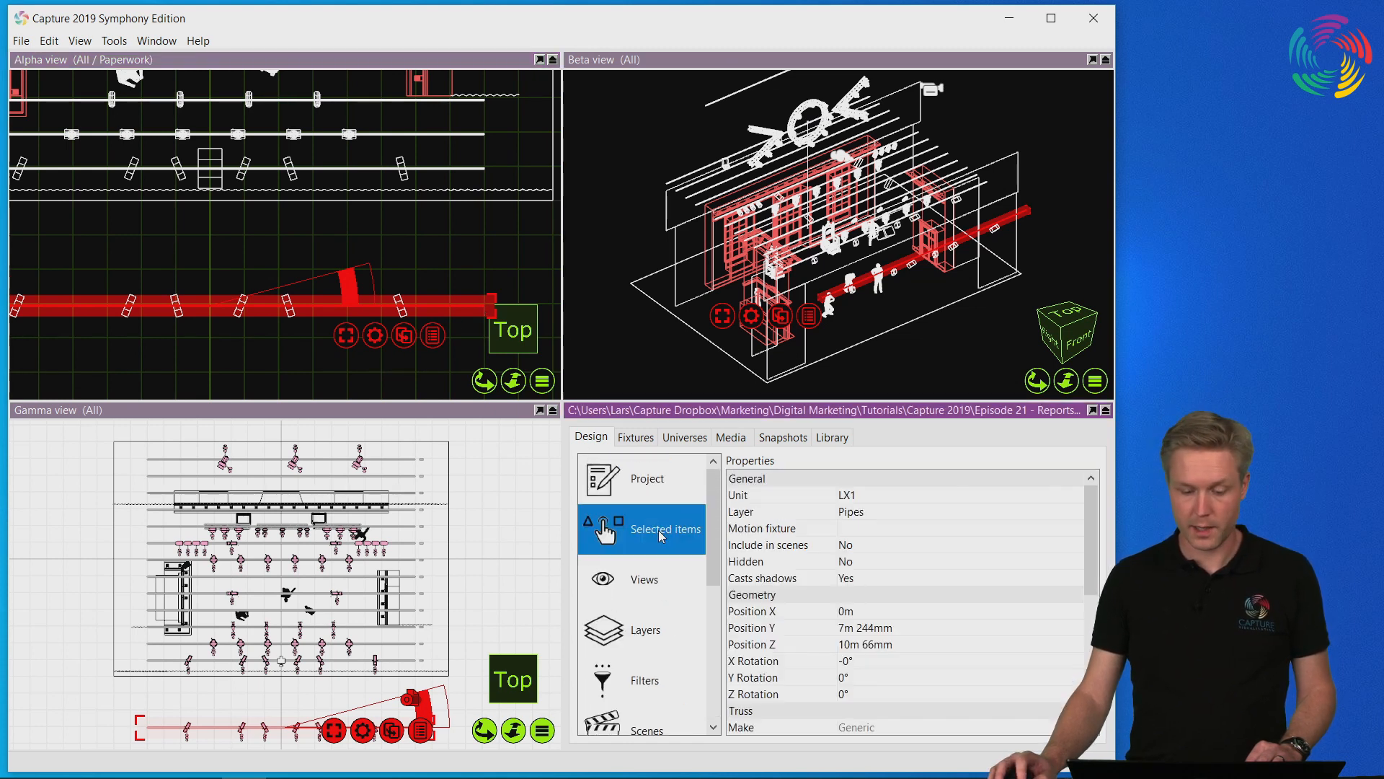
click(777, 494)
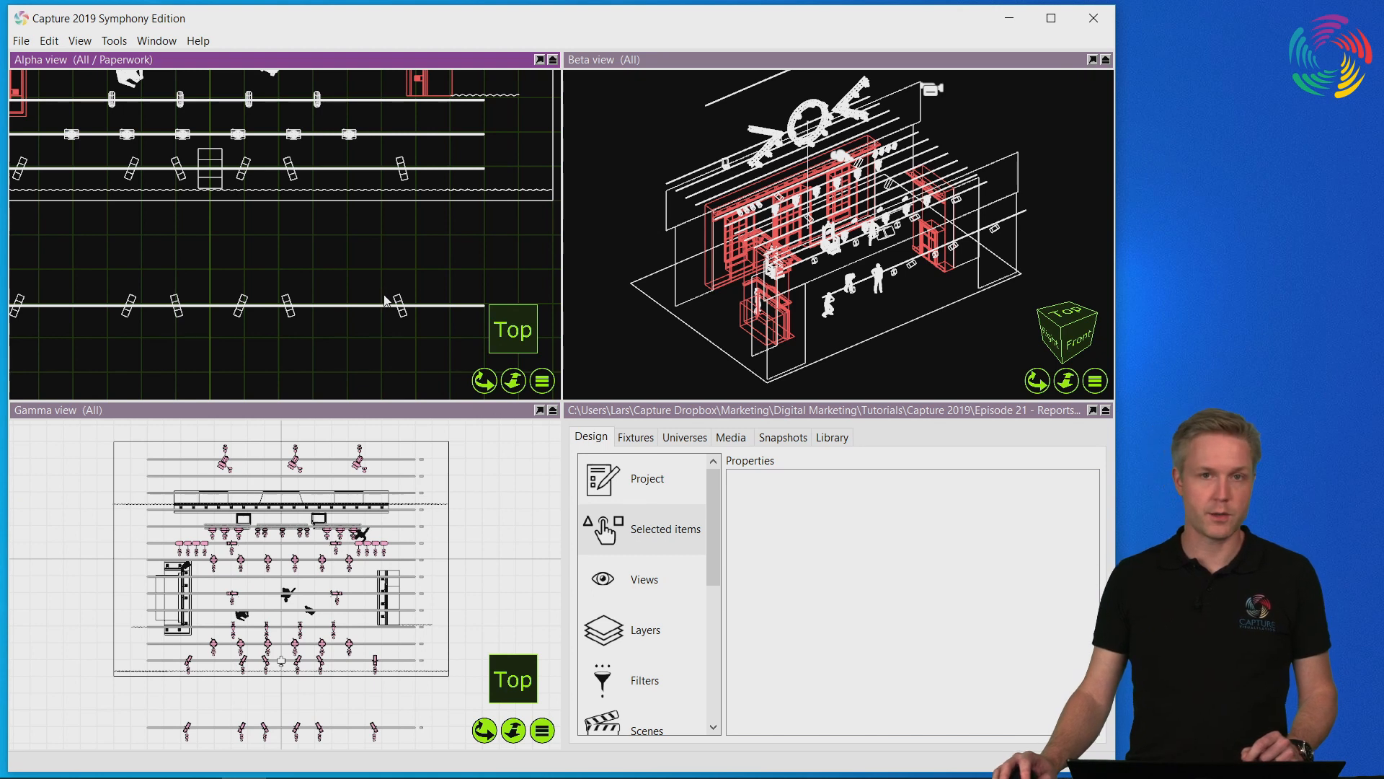
mouse_move(375, 285)
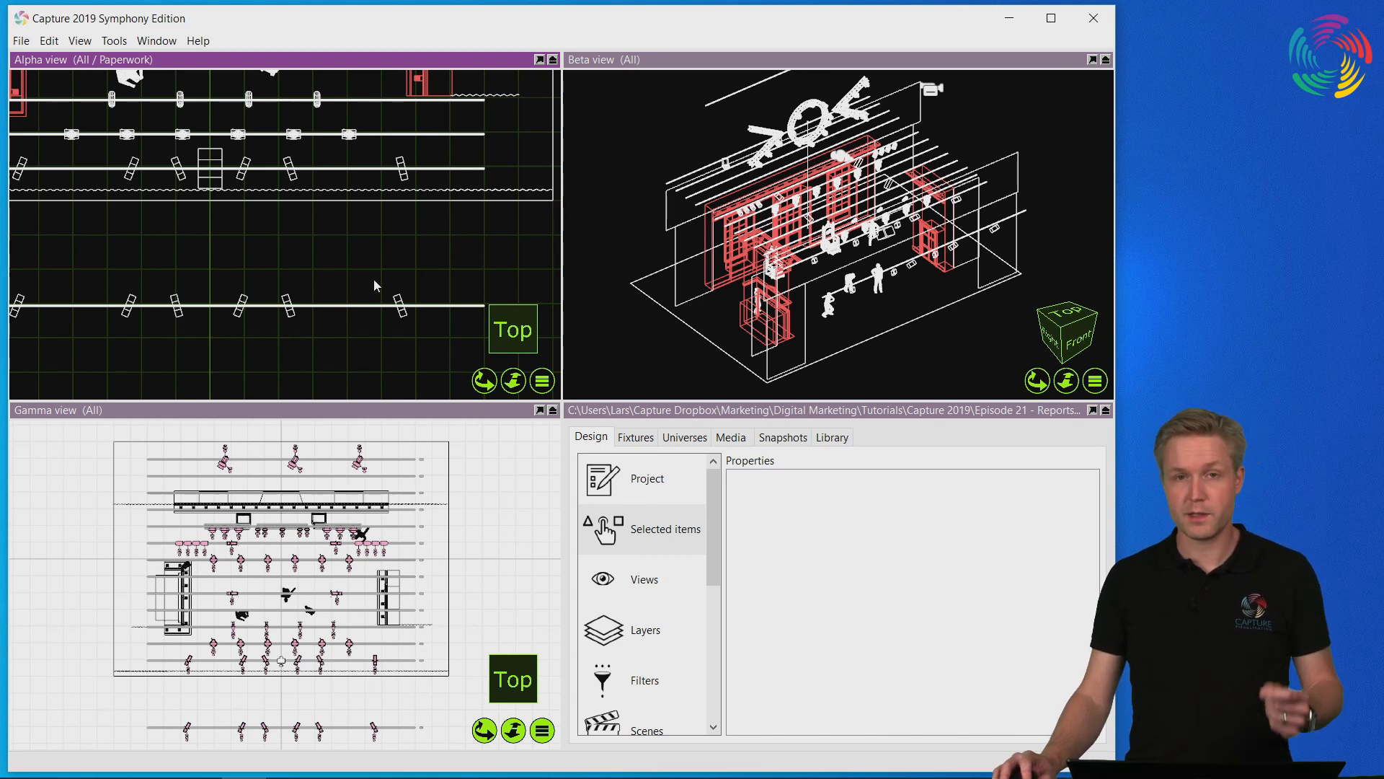
mouse_move(371, 284)
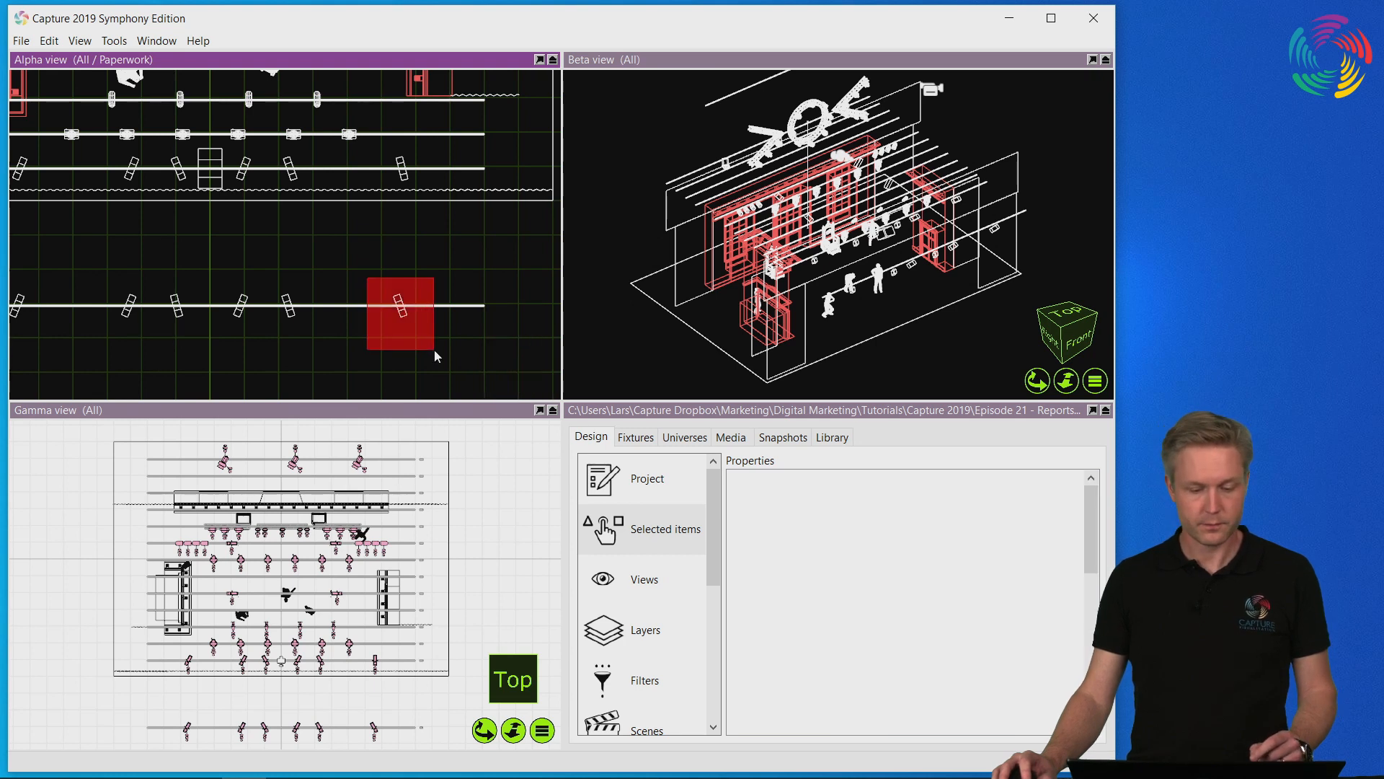
Select the lone fixture on the lower bar and set its Location property to A1.
click(400, 304)
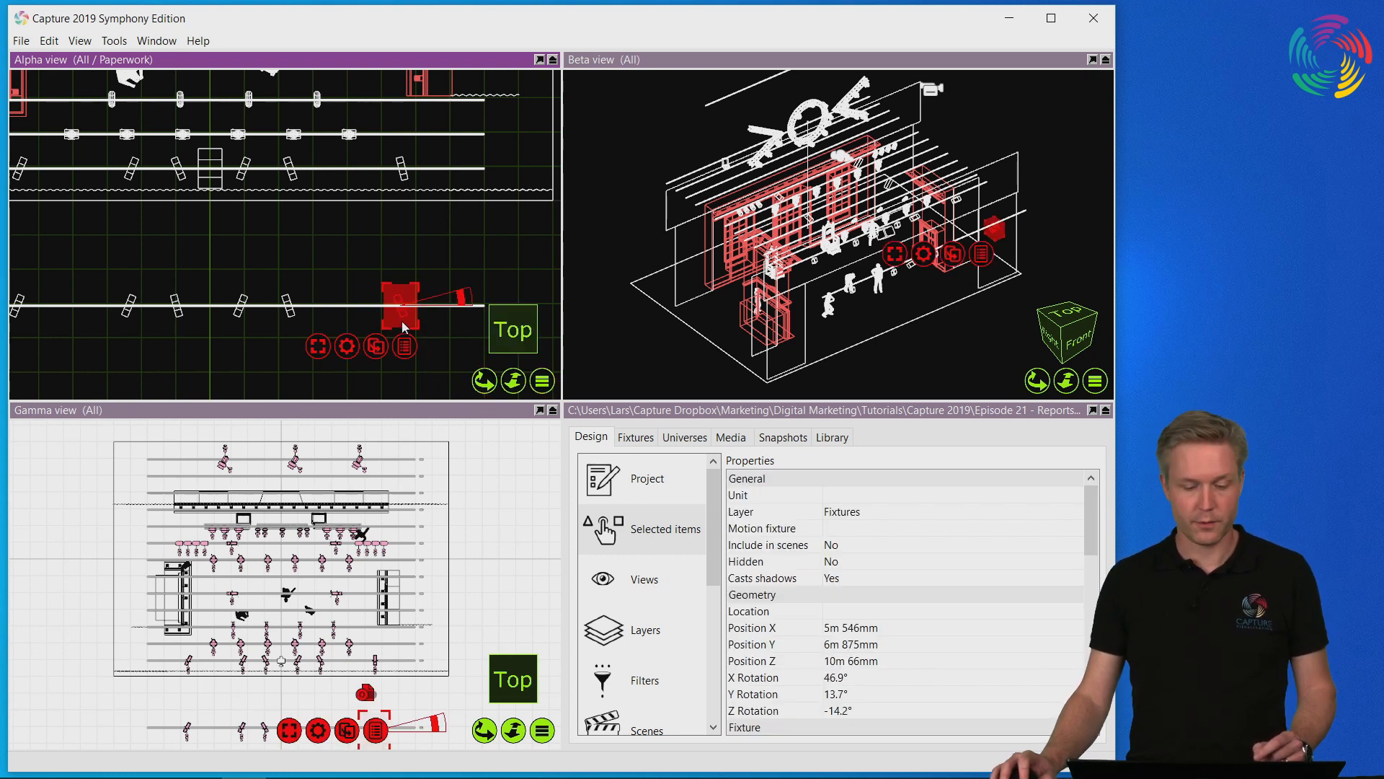
click(748, 610)
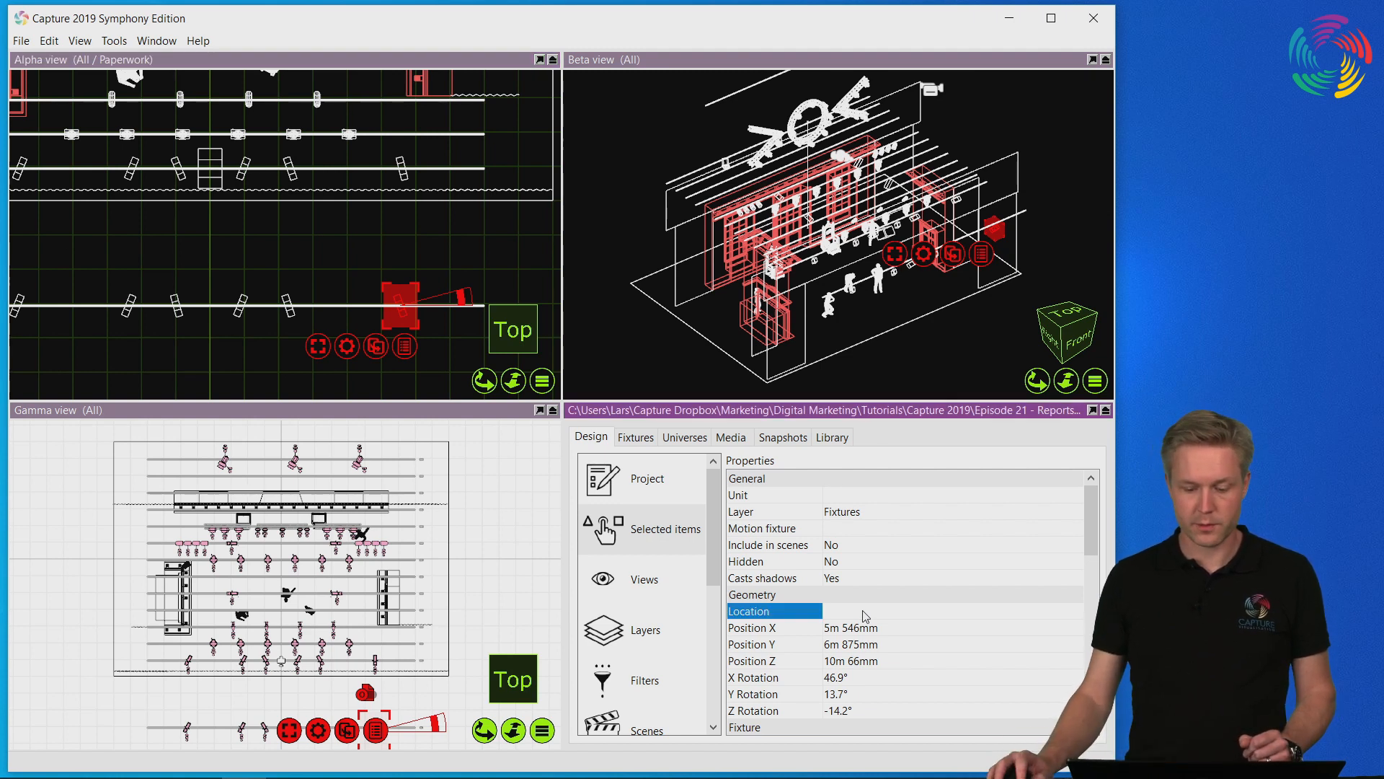
mouse_move(860, 615)
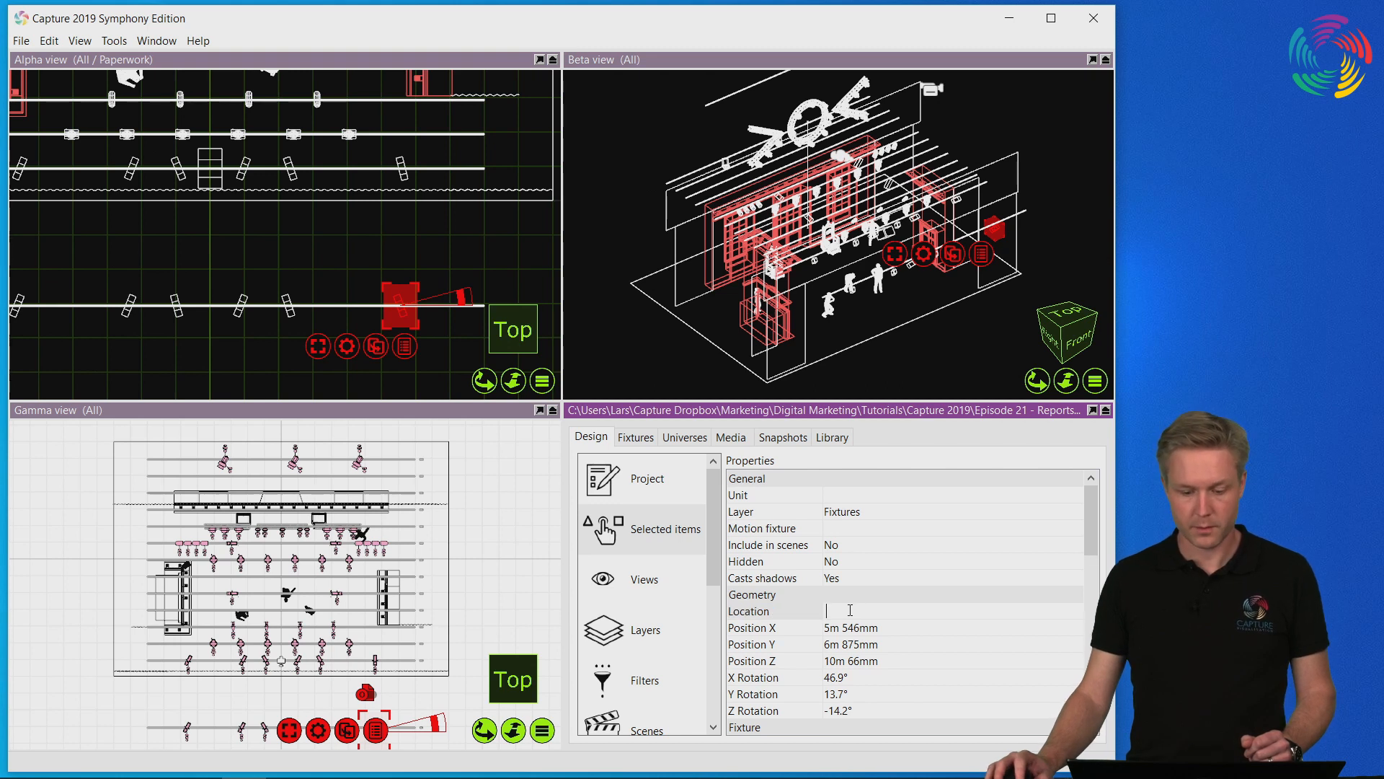
text(A1)
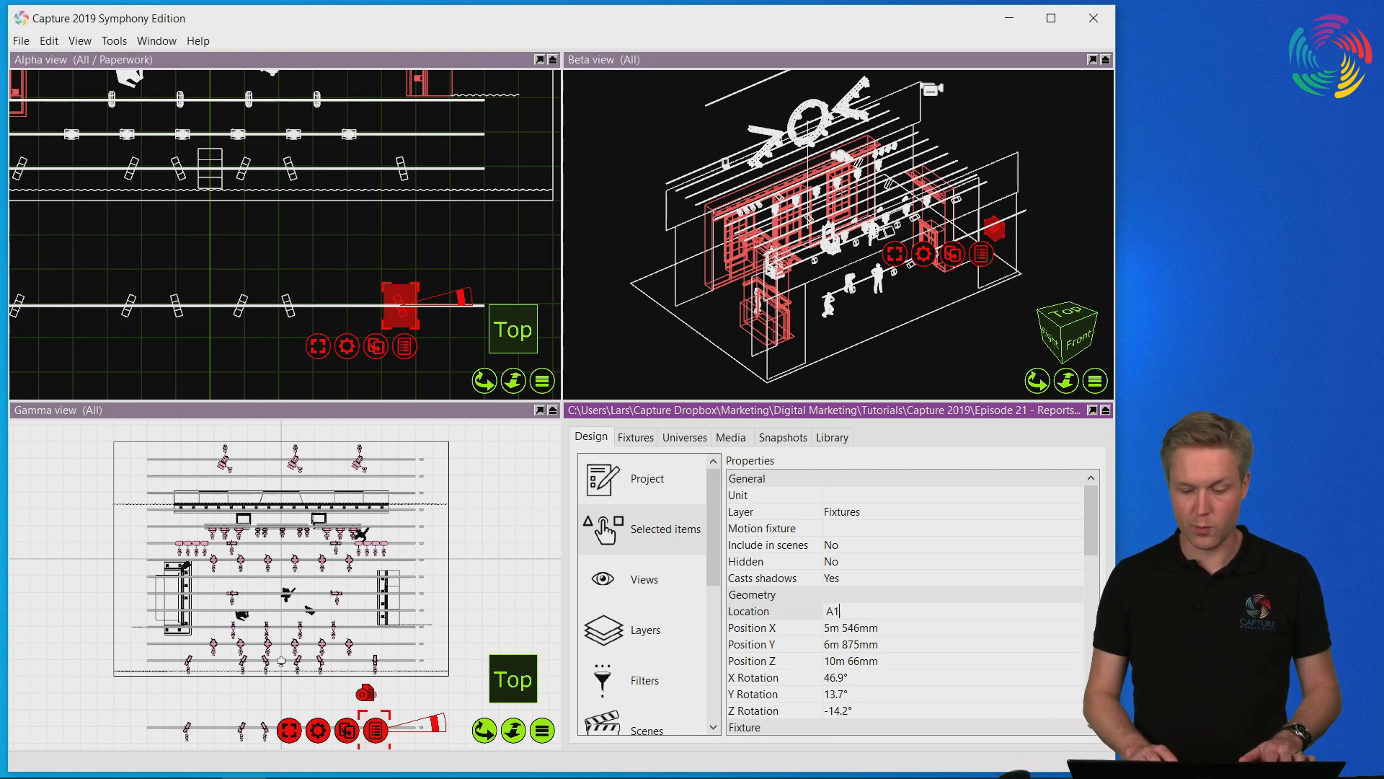
click(749, 611)
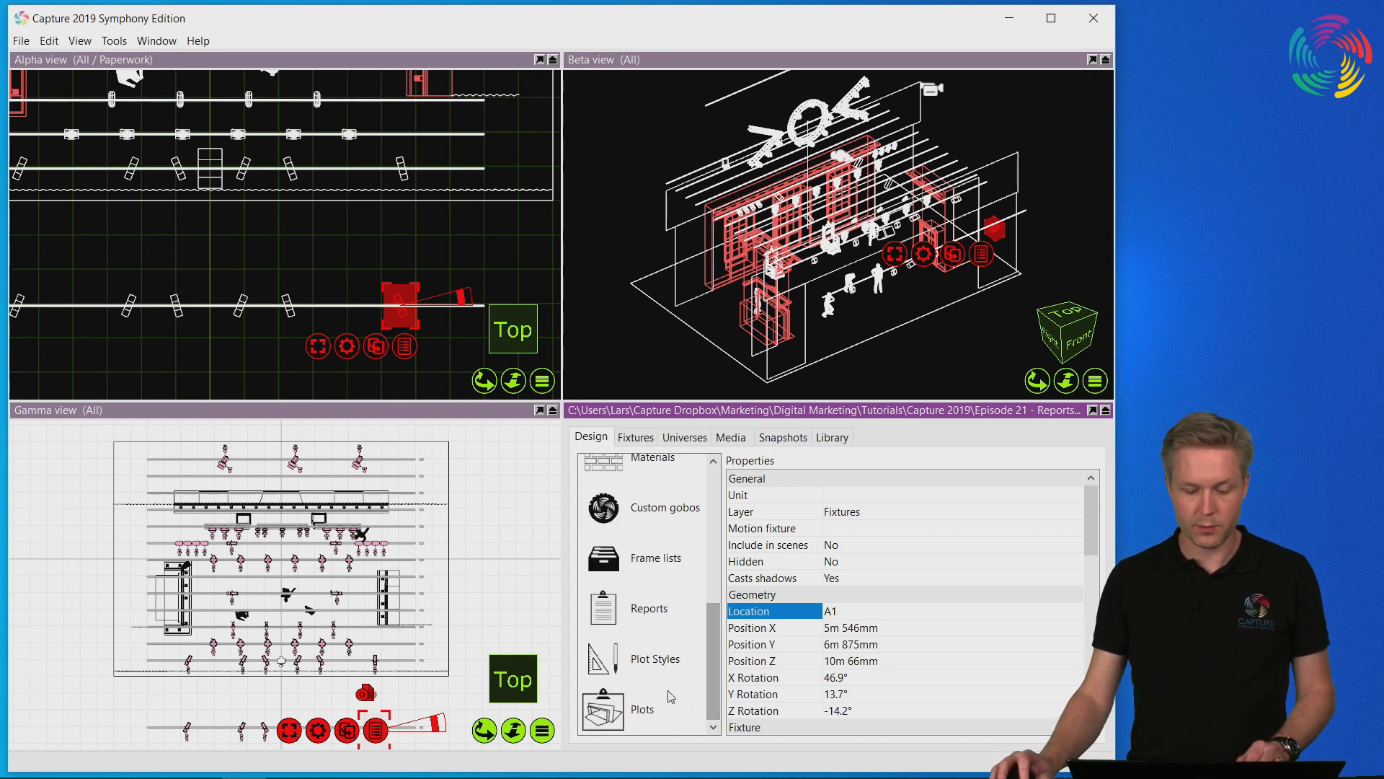
Return to the project's Reports section to check the relocated fixture's A1 group.
click(649, 607)
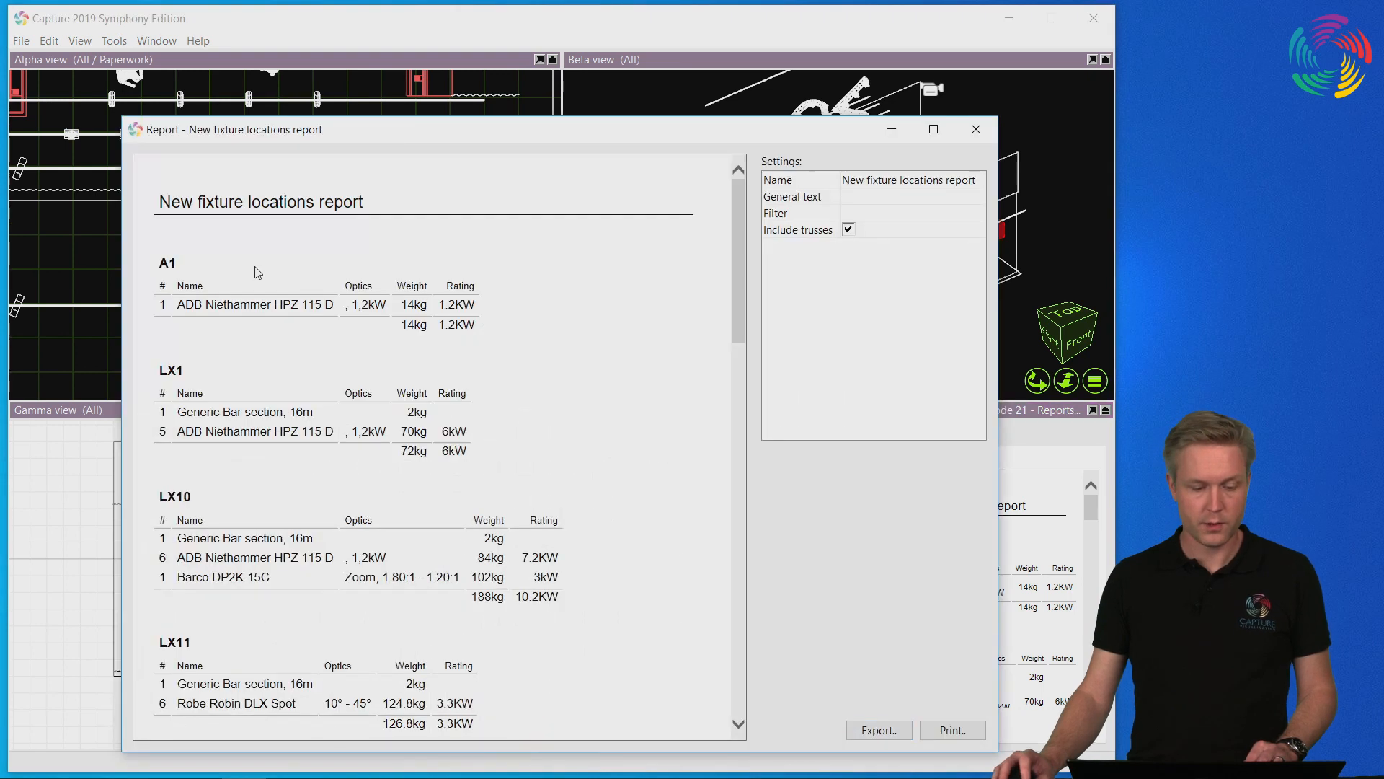
mouse_move(196, 275)
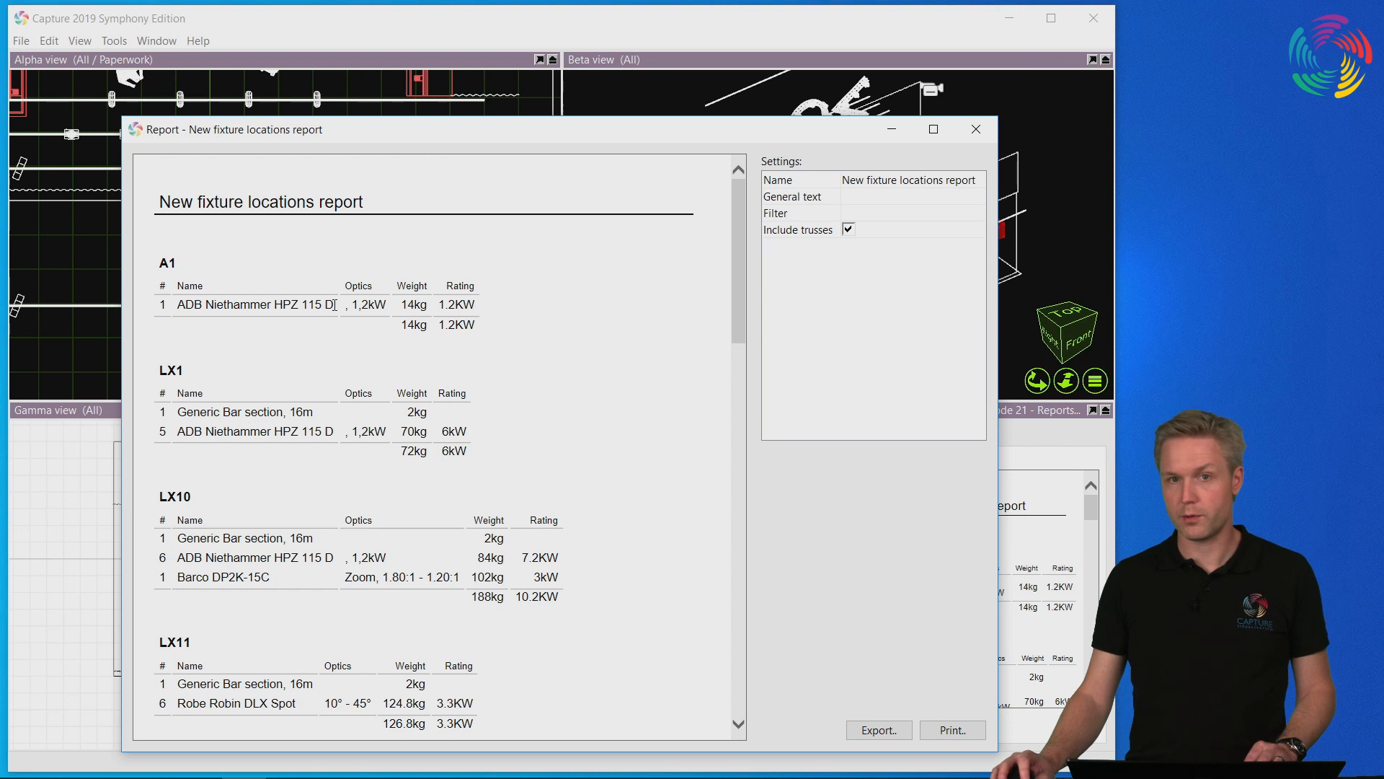
mouse_move(374, 304)
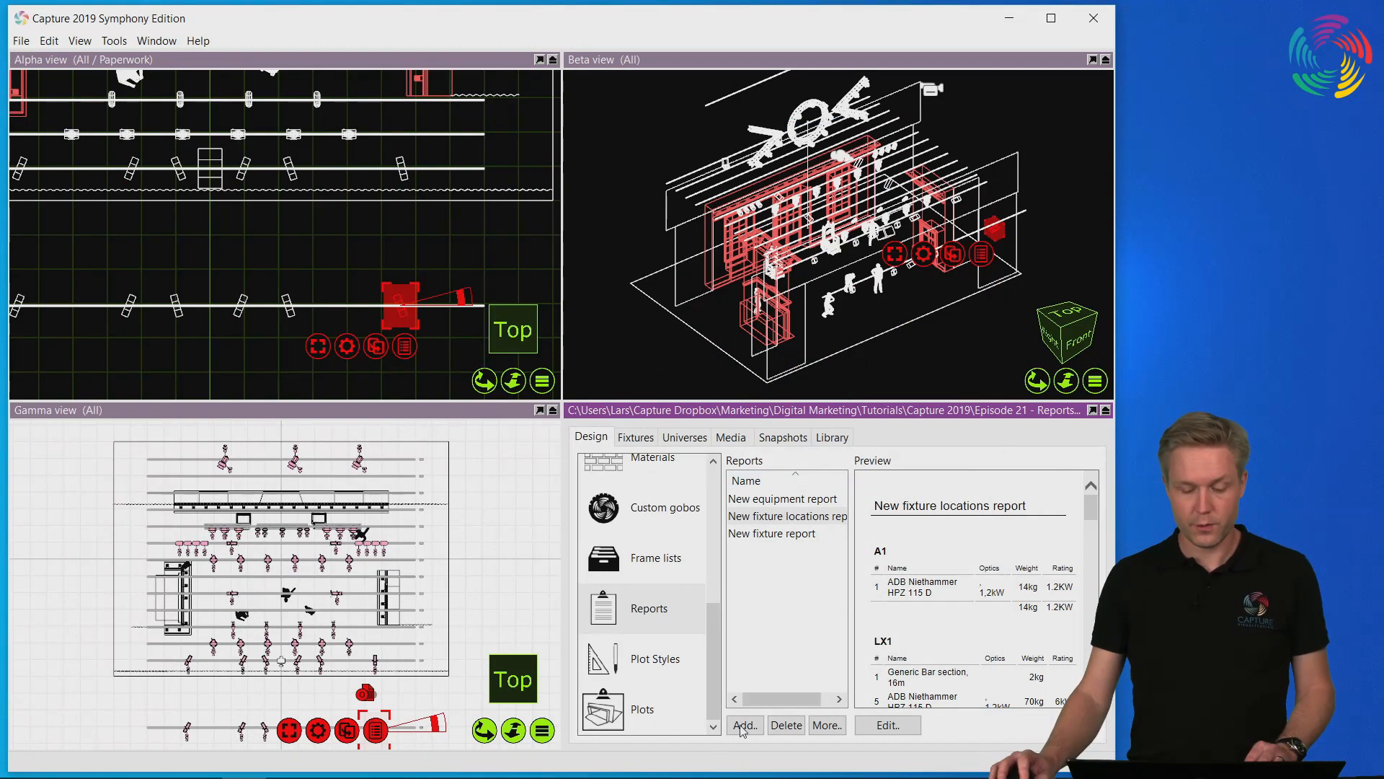
click(744, 724)
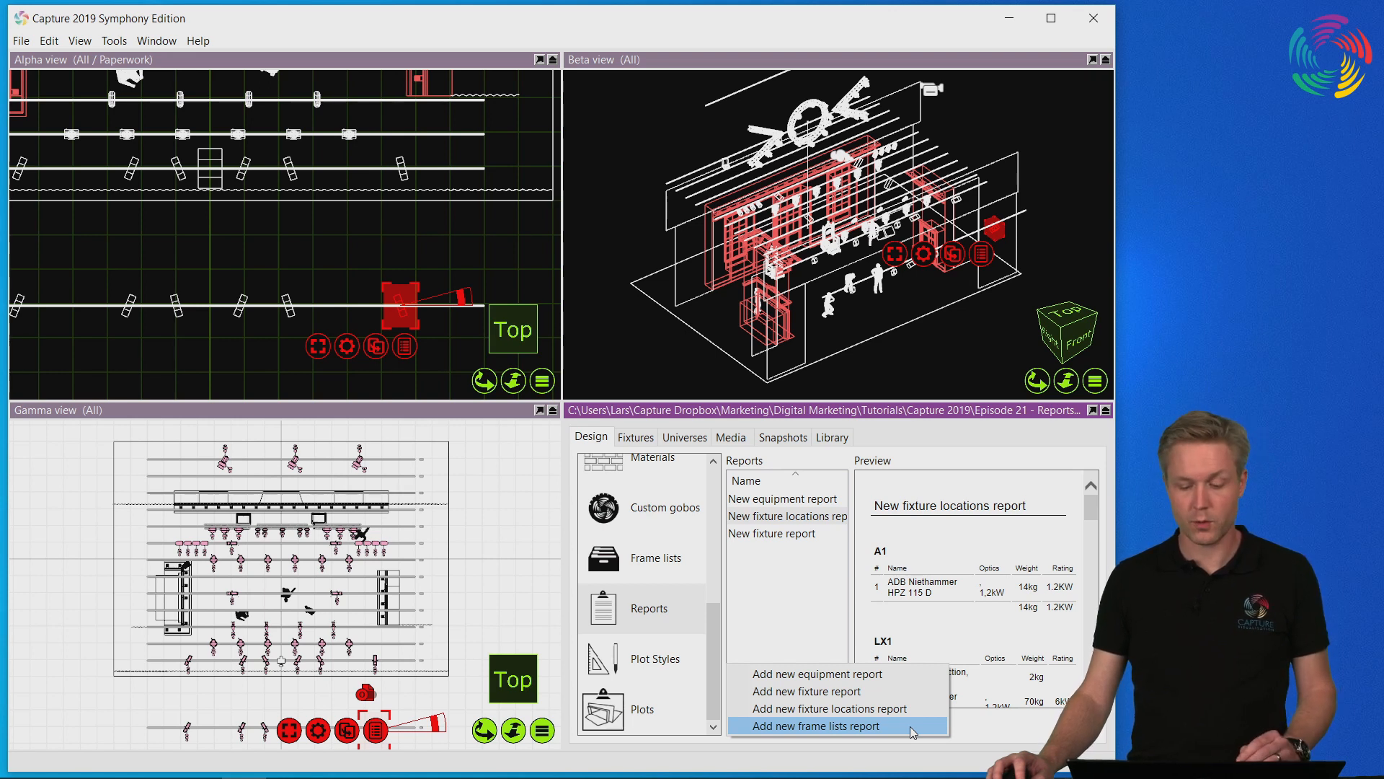
mouse_move(812, 592)
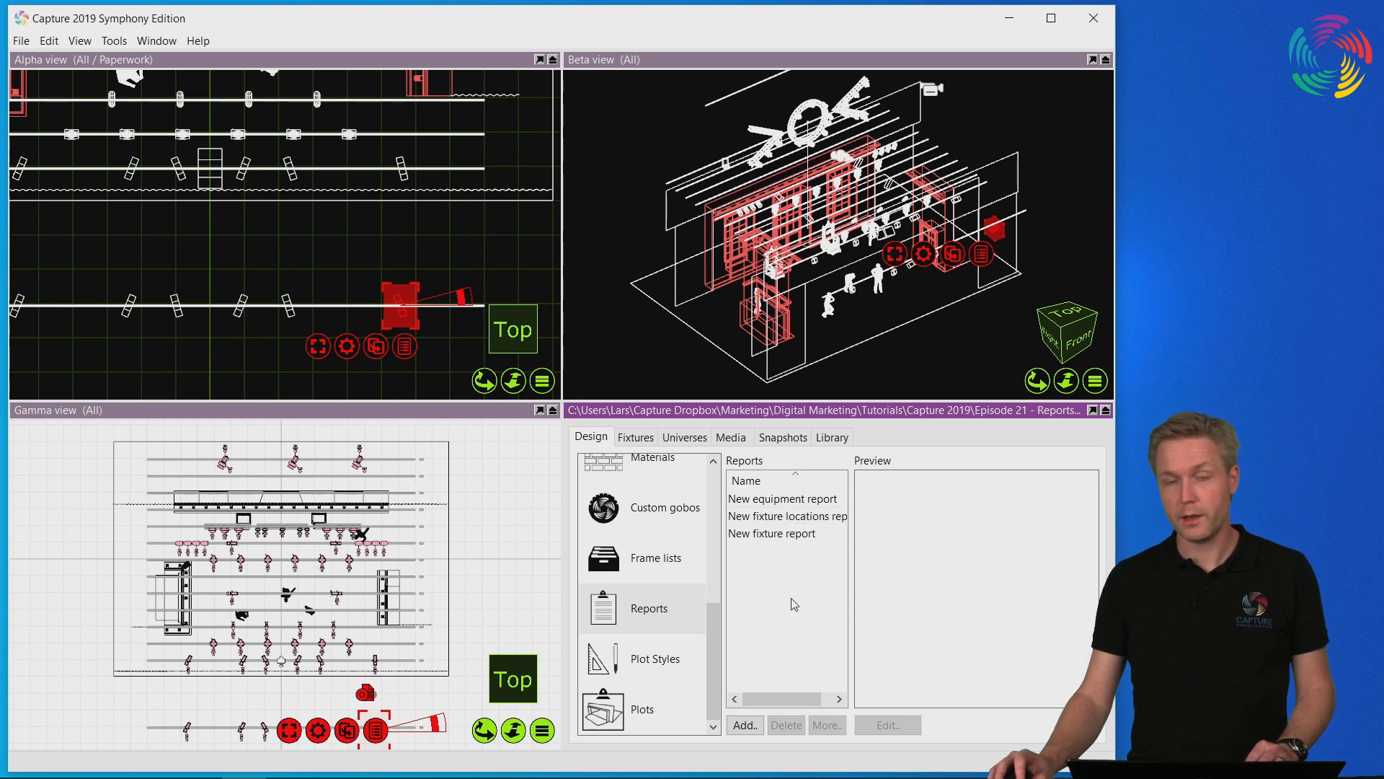
Place a Report Item from the library above the lower bar, review its properties, then list the layers.
click(830, 437)
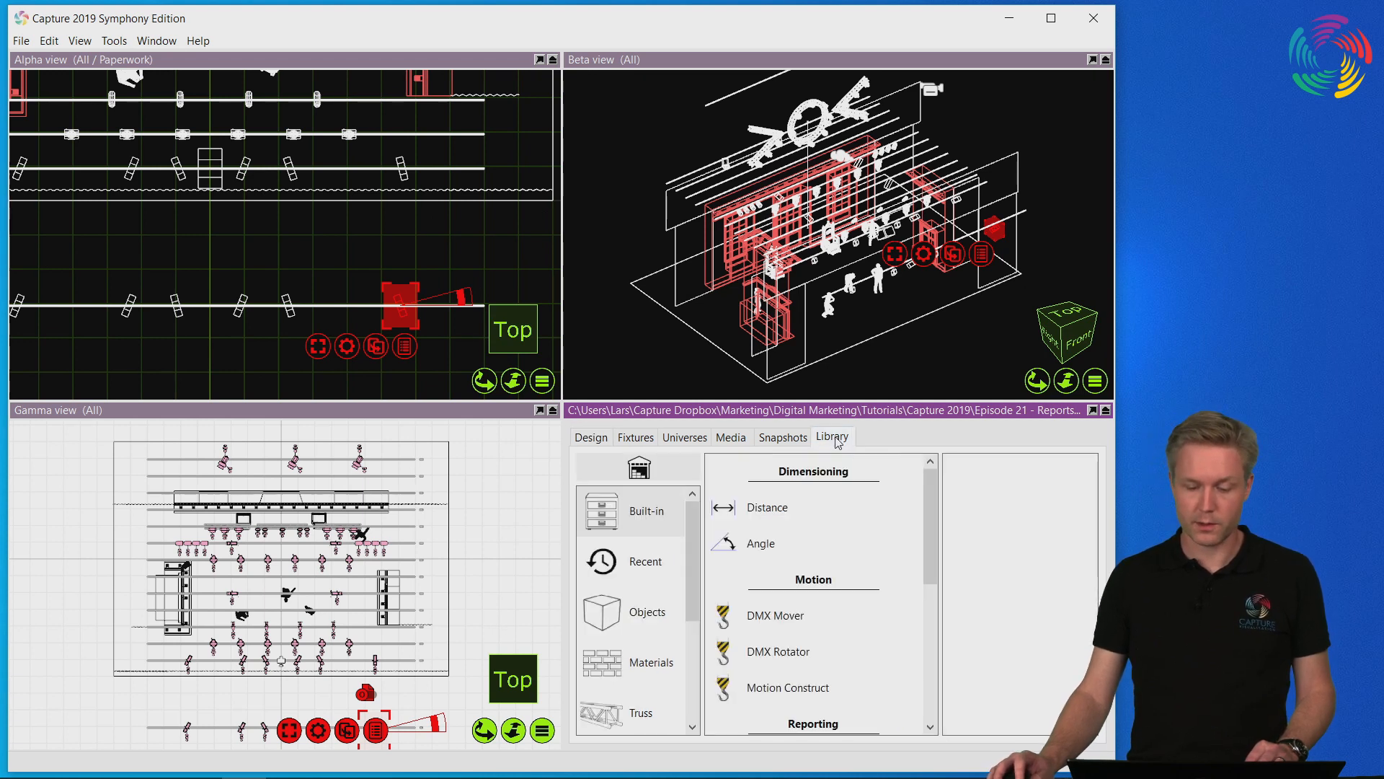
mouse_move(793, 597)
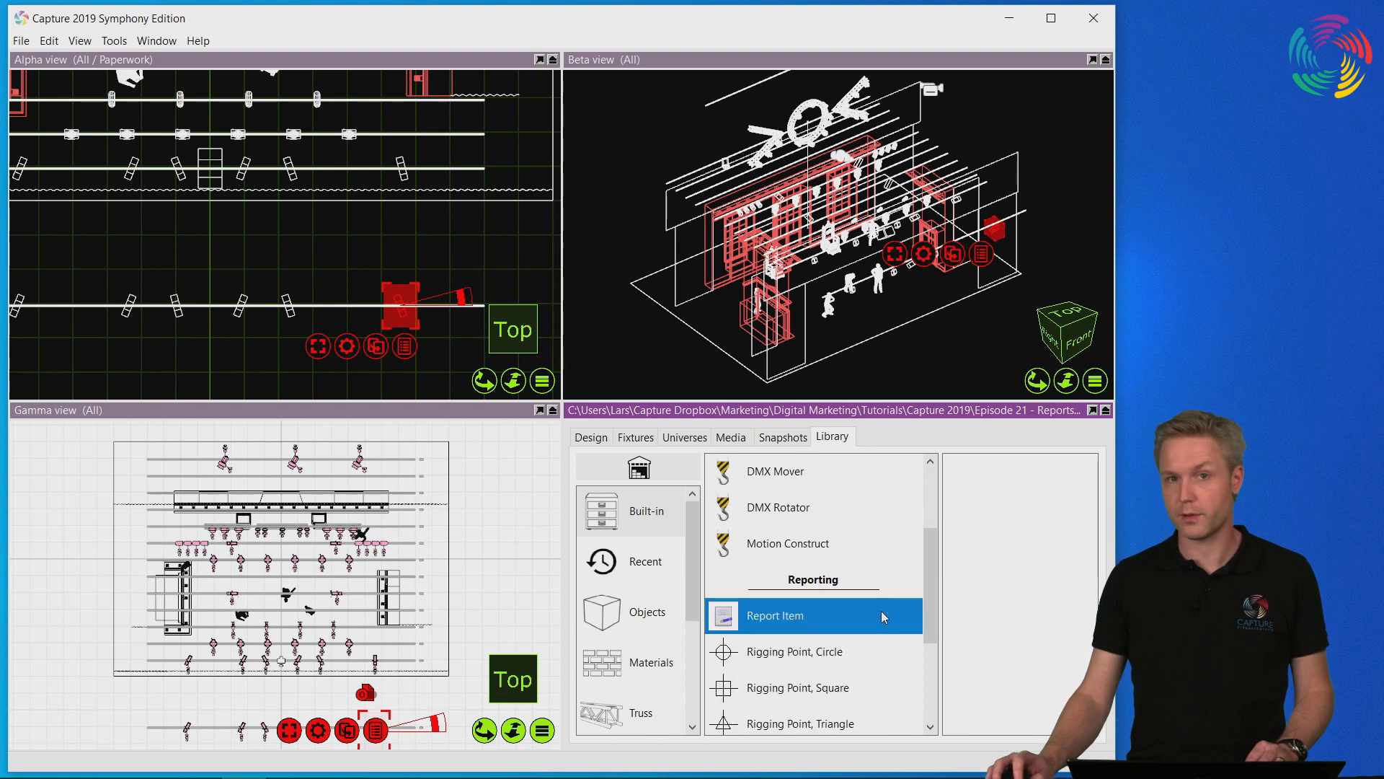
mouse_move(525, 362)
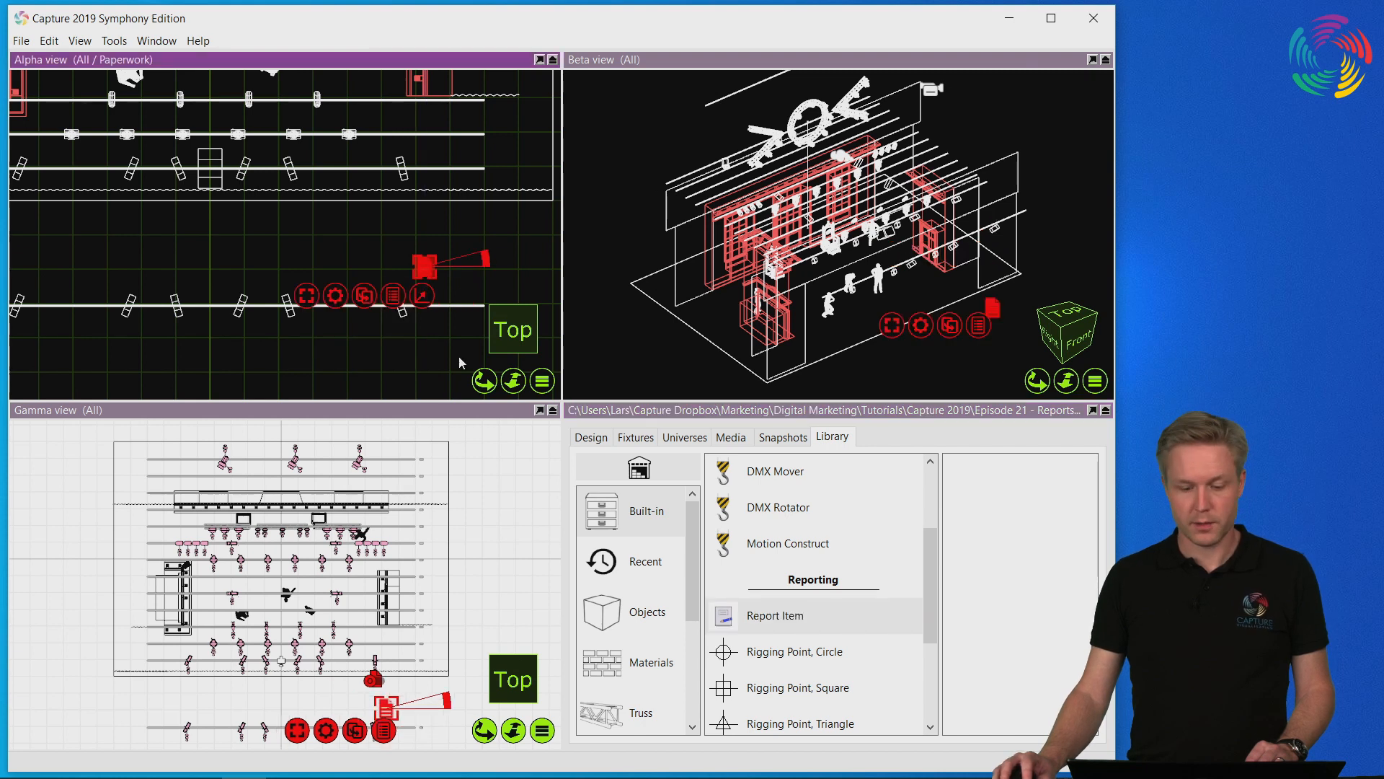
click(590, 436)
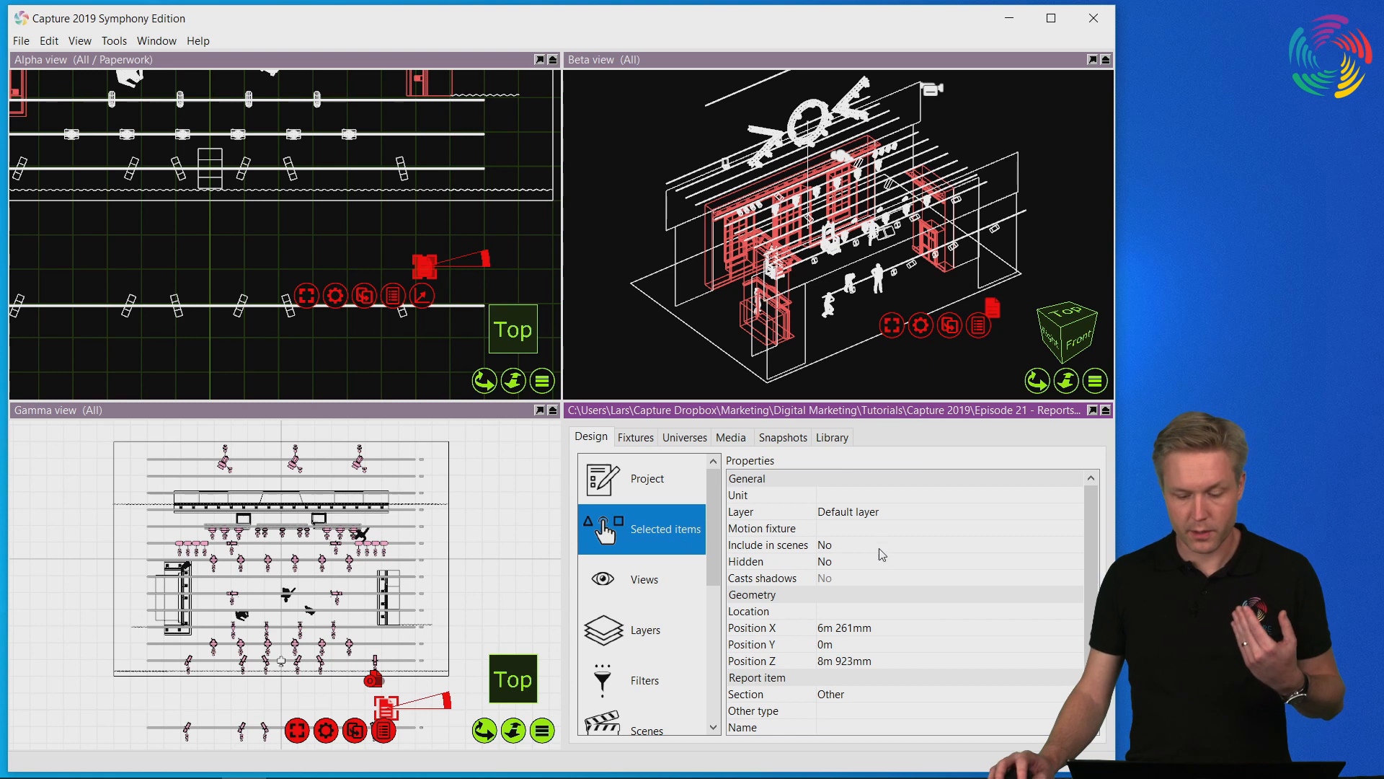
mouse_move(873, 575)
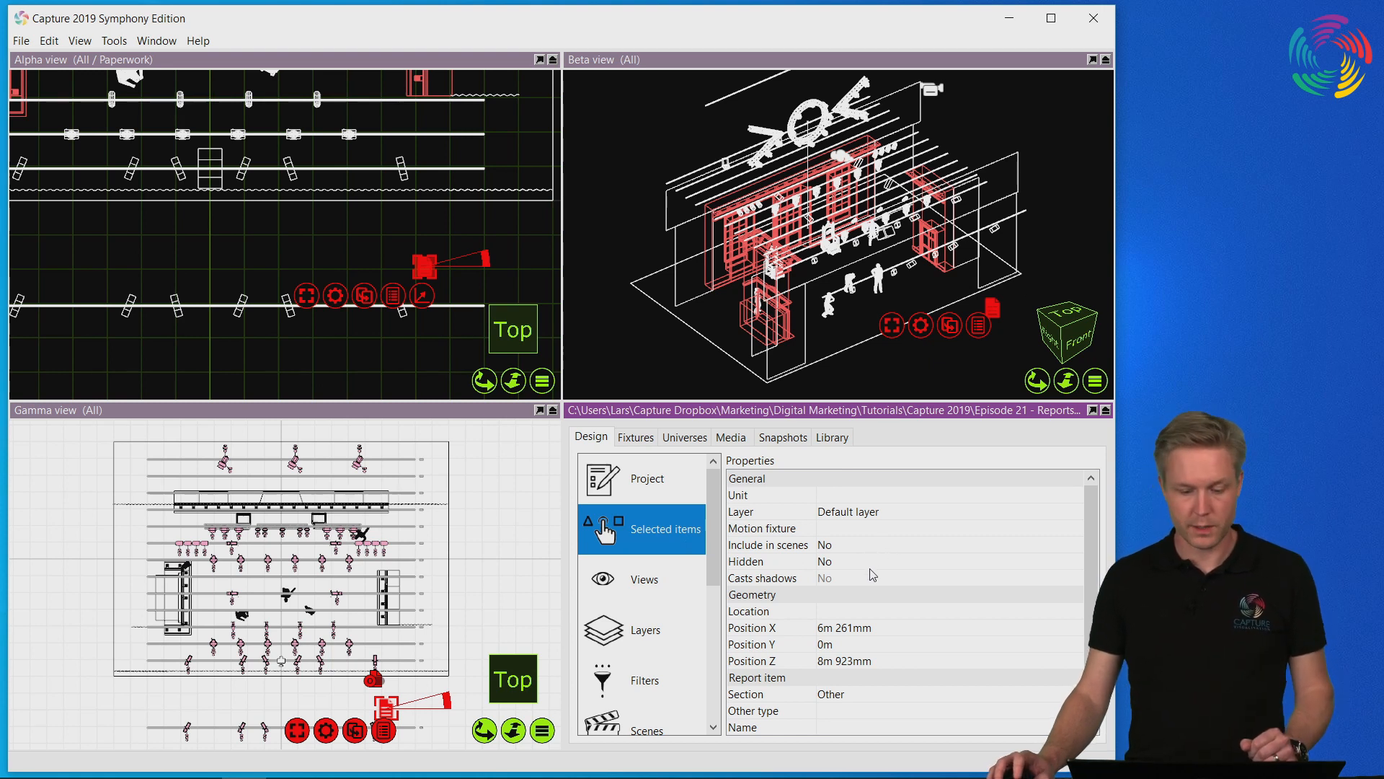
scroll(down, 3)
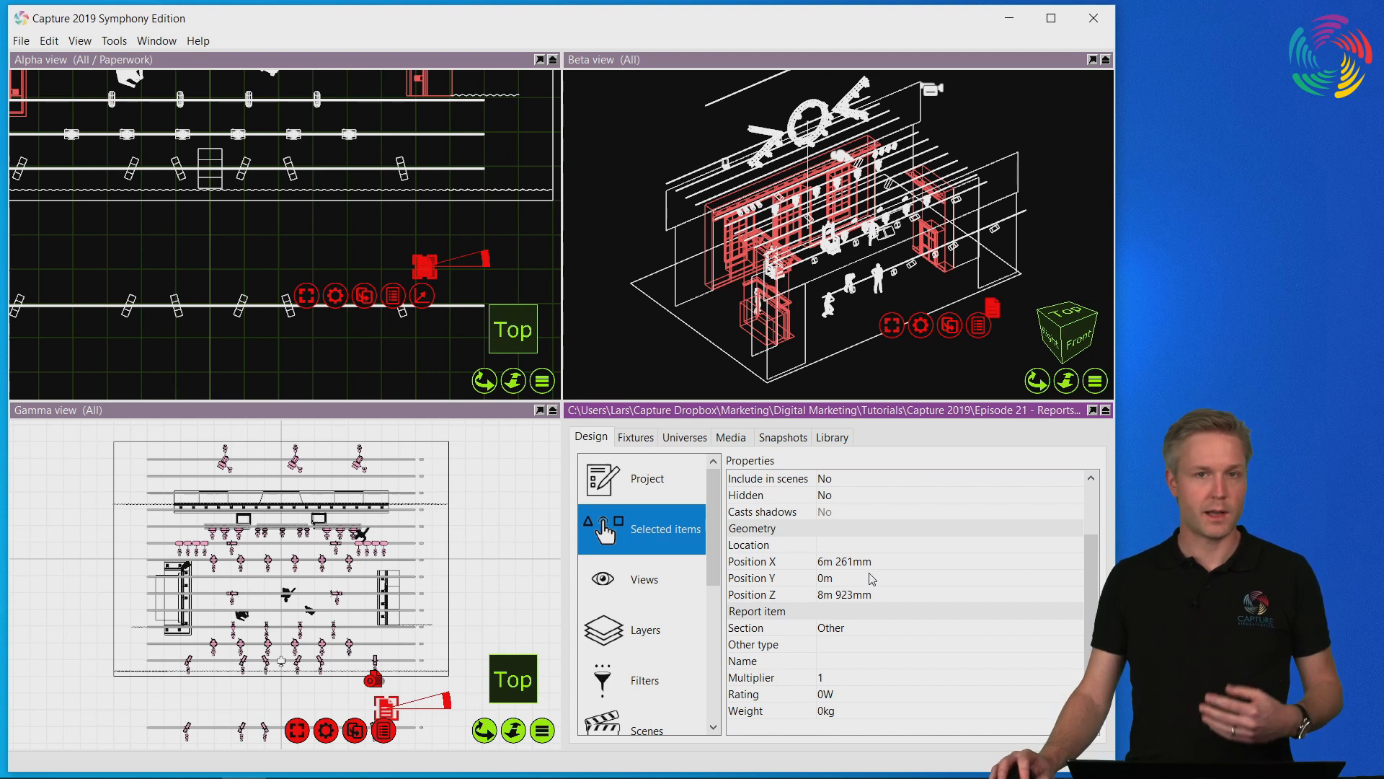
mouse_move(868, 581)
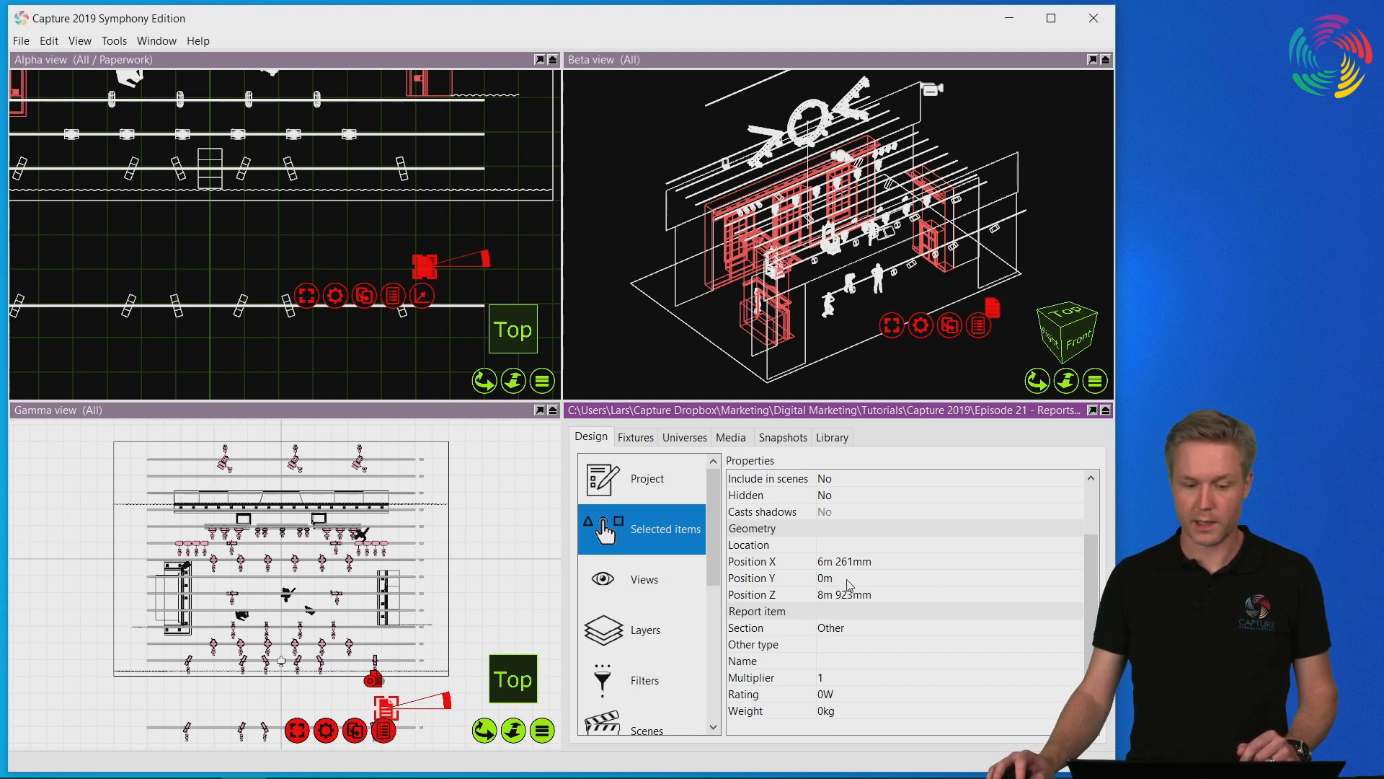
mouse_move(467, 292)
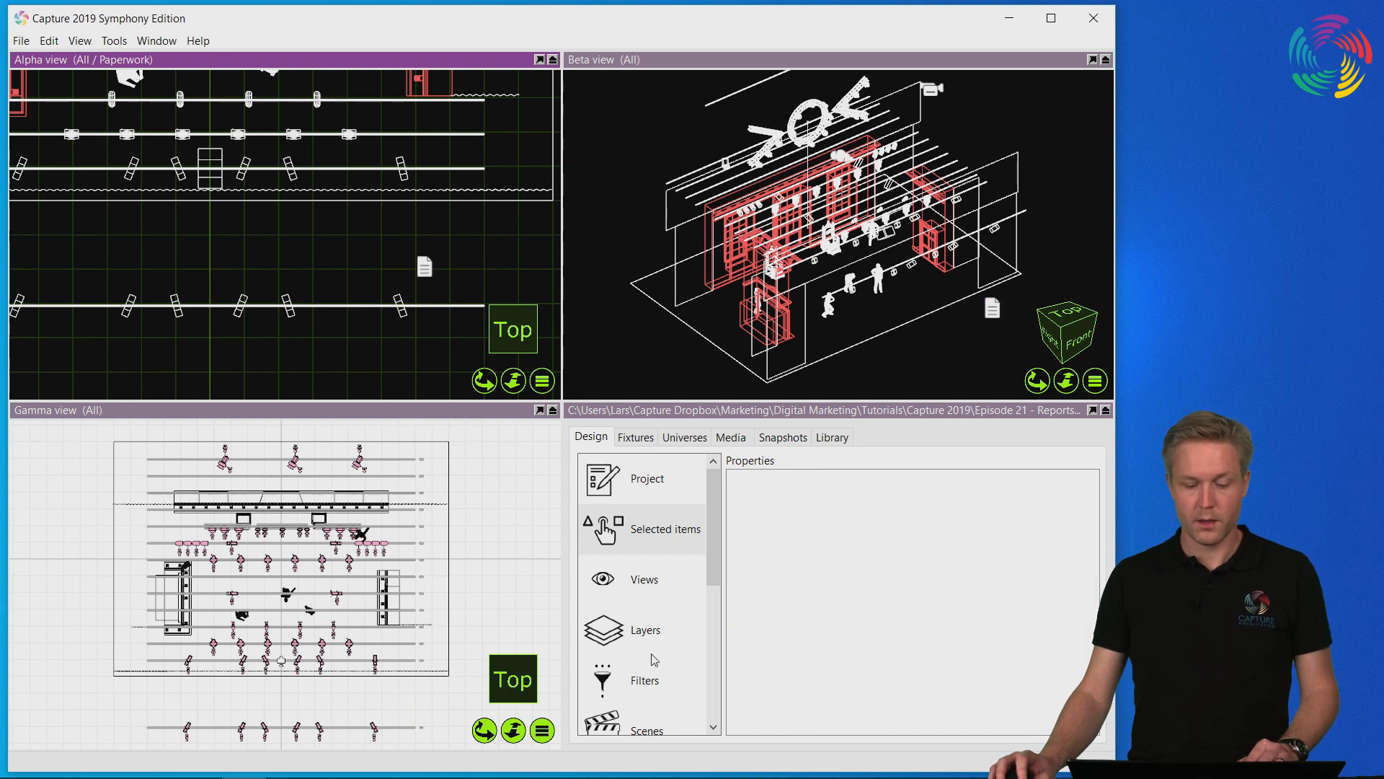
click(645, 630)
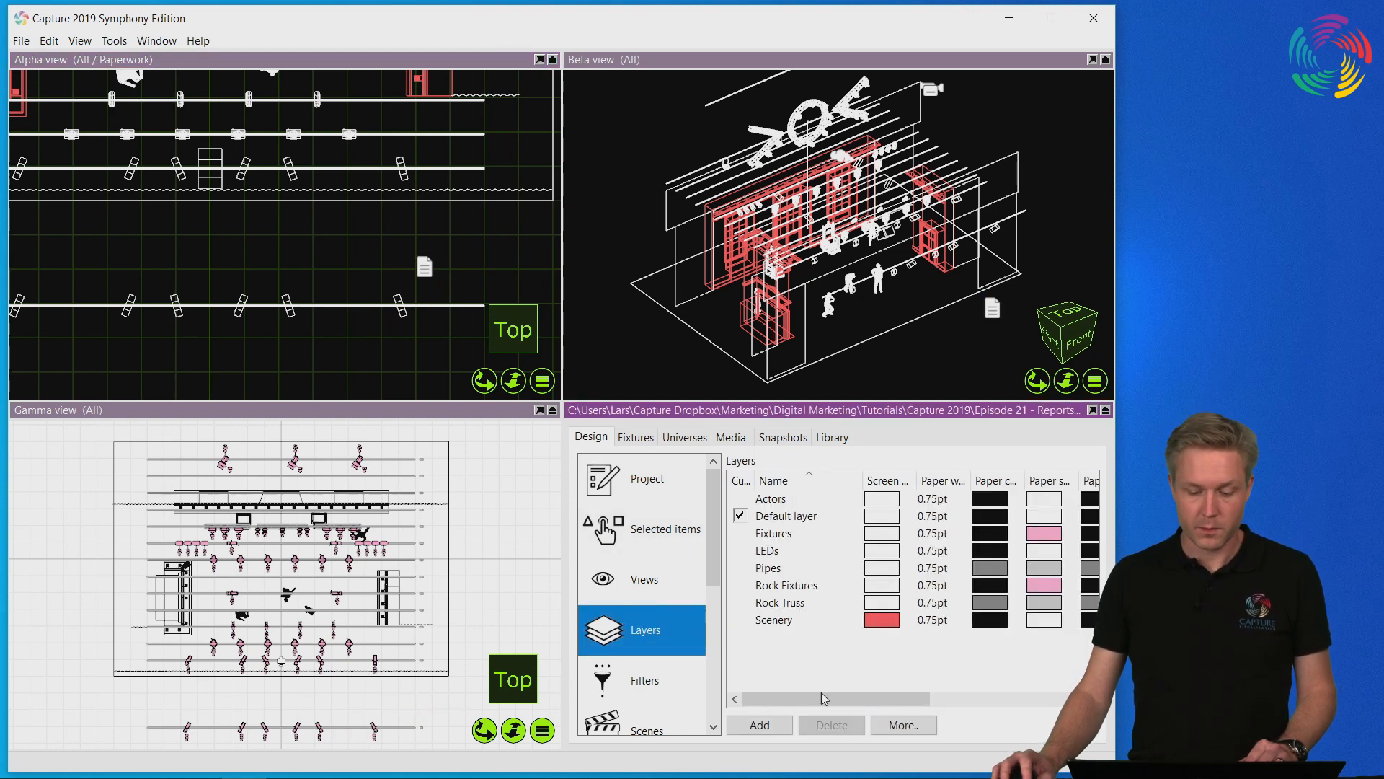